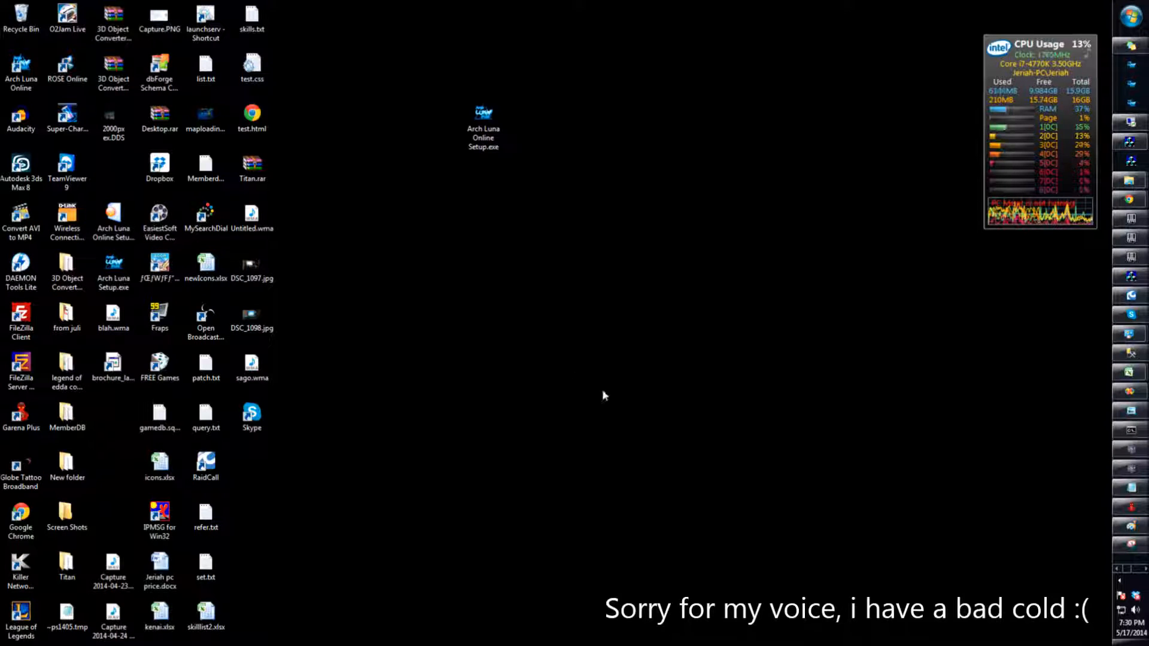
{"action": "mouse_move", "coordinate": [643, 361]}
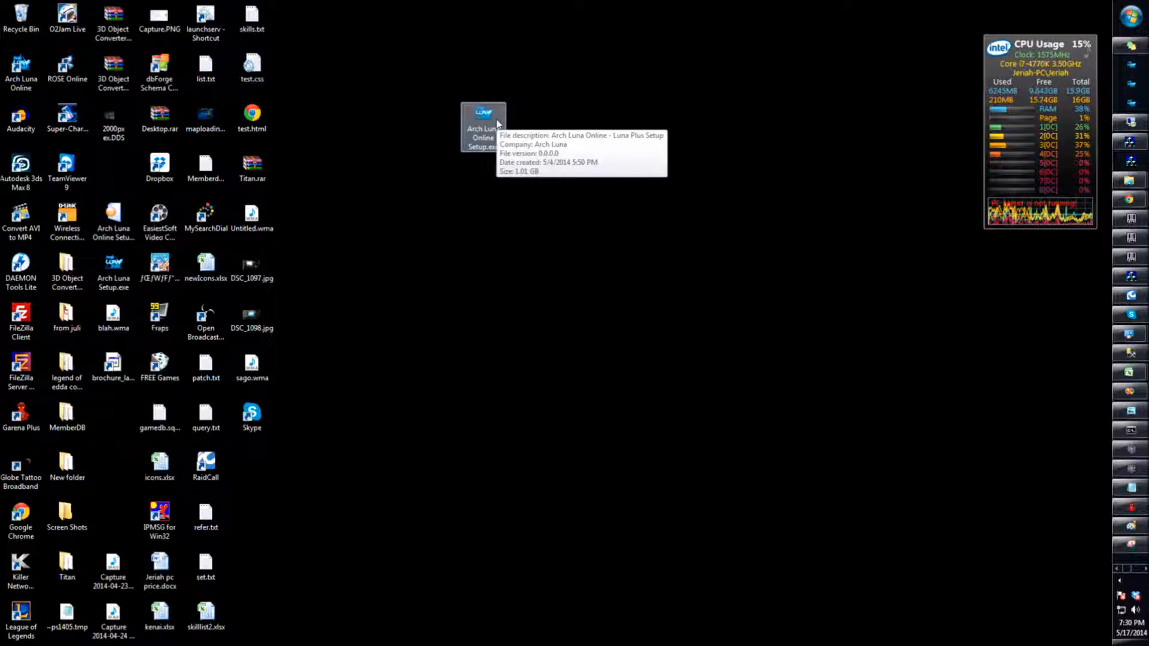
Step: Launch the Arch Luna Online setup in English and proceed past the welcome page
{"action": "double_click", "coordinate": [482, 121]}
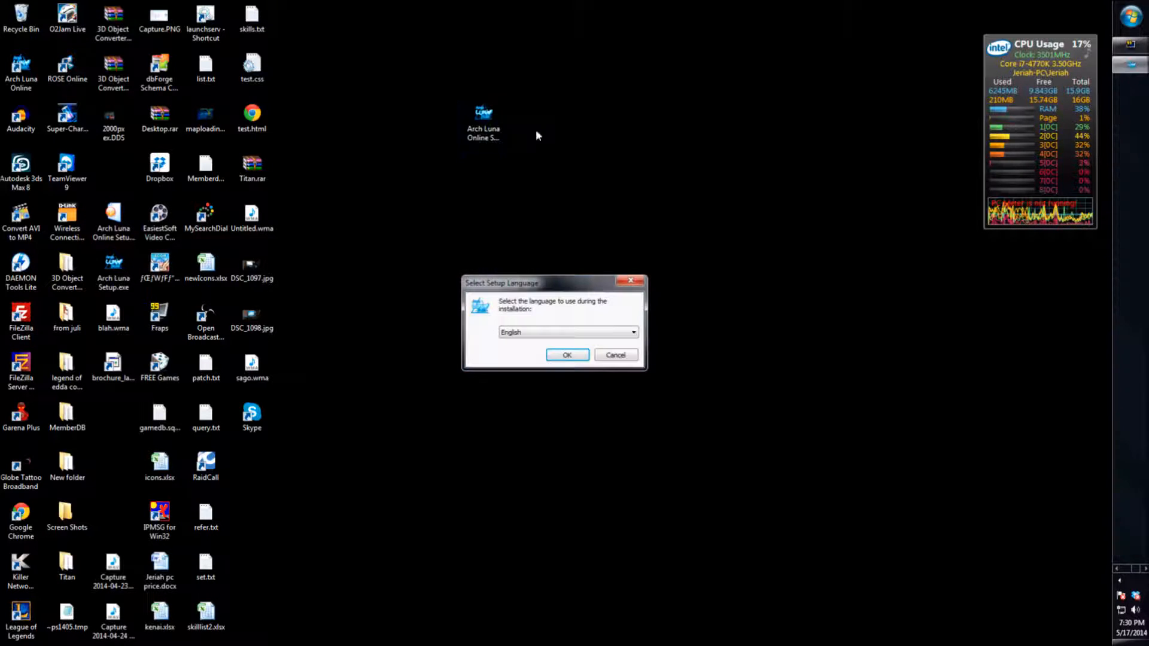
{"action": "left_click", "coordinate": [567, 355]}
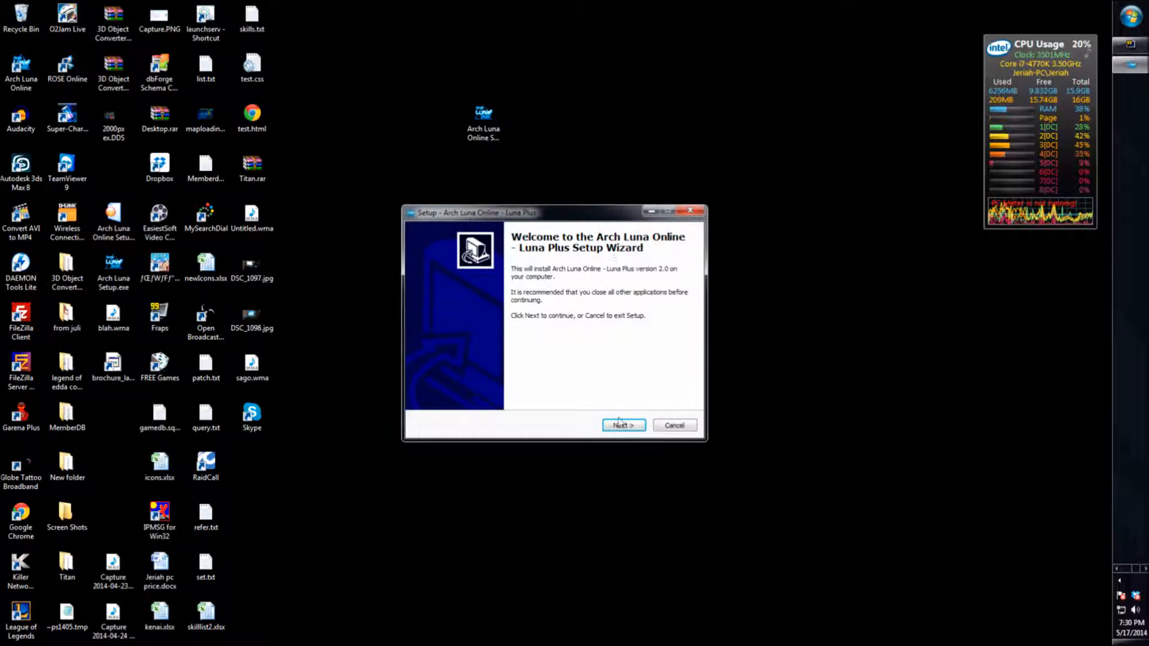
{"action": "left_click", "coordinate": [624, 425]}
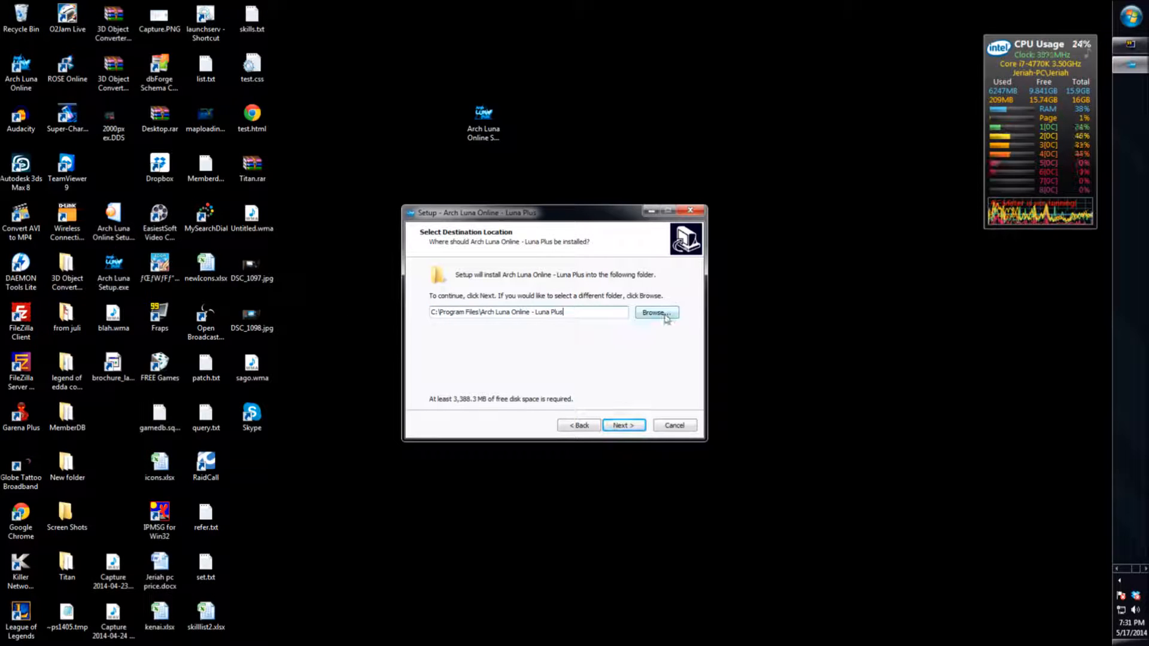
Step: Set the install destination to a folder on drive D
{"action": "left_click", "coordinate": [653, 312]}
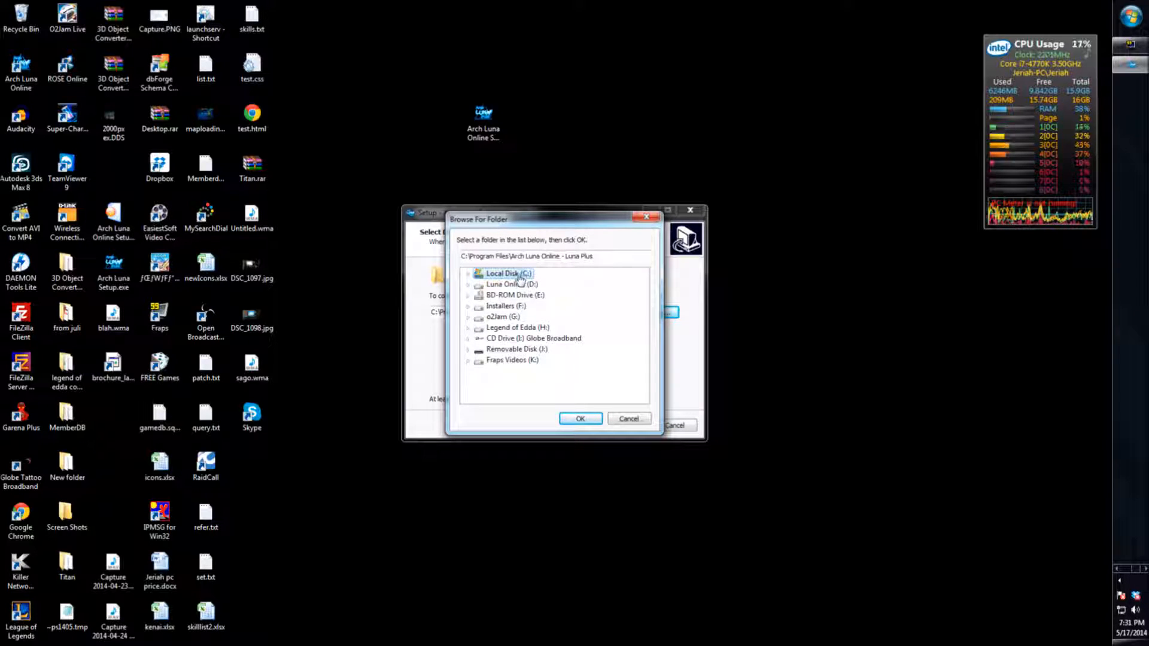
{"action": "left_click", "coordinate": [511, 285]}
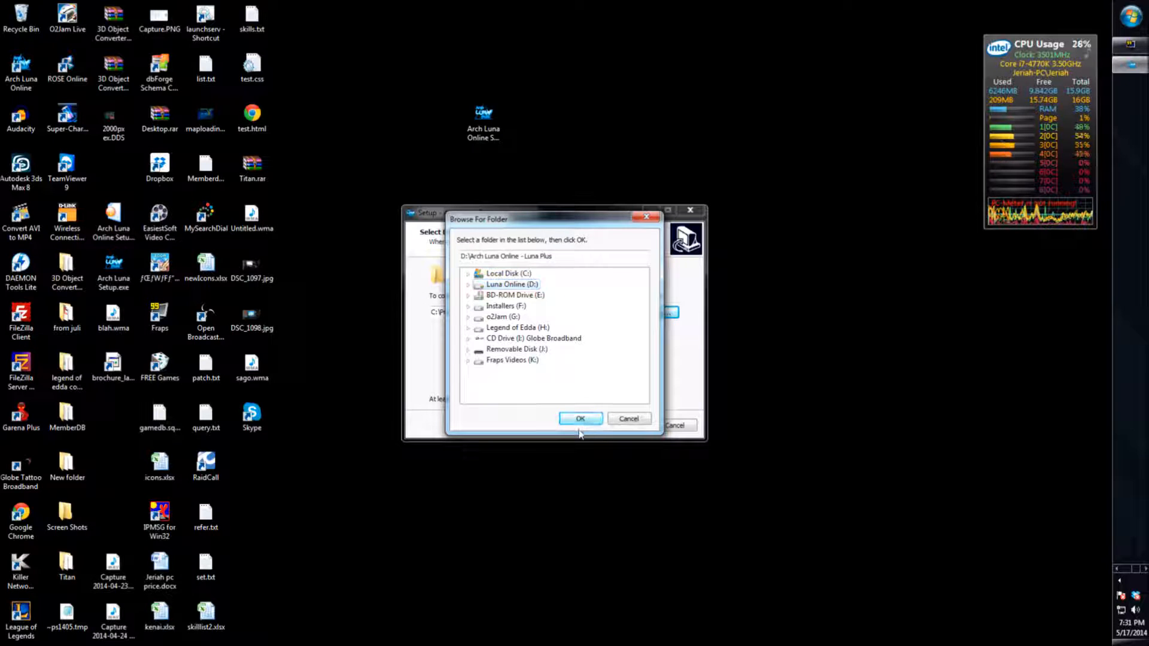
{"action": "left_click", "coordinate": [579, 419]}
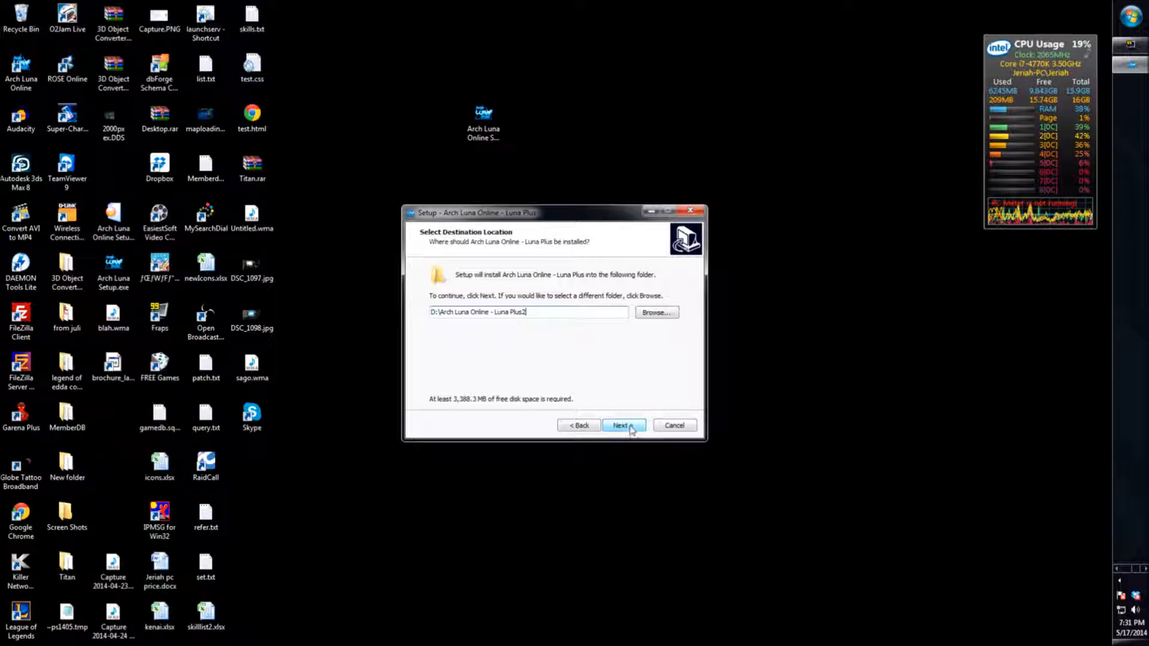
{"action": "left_click", "coordinate": [622, 425]}
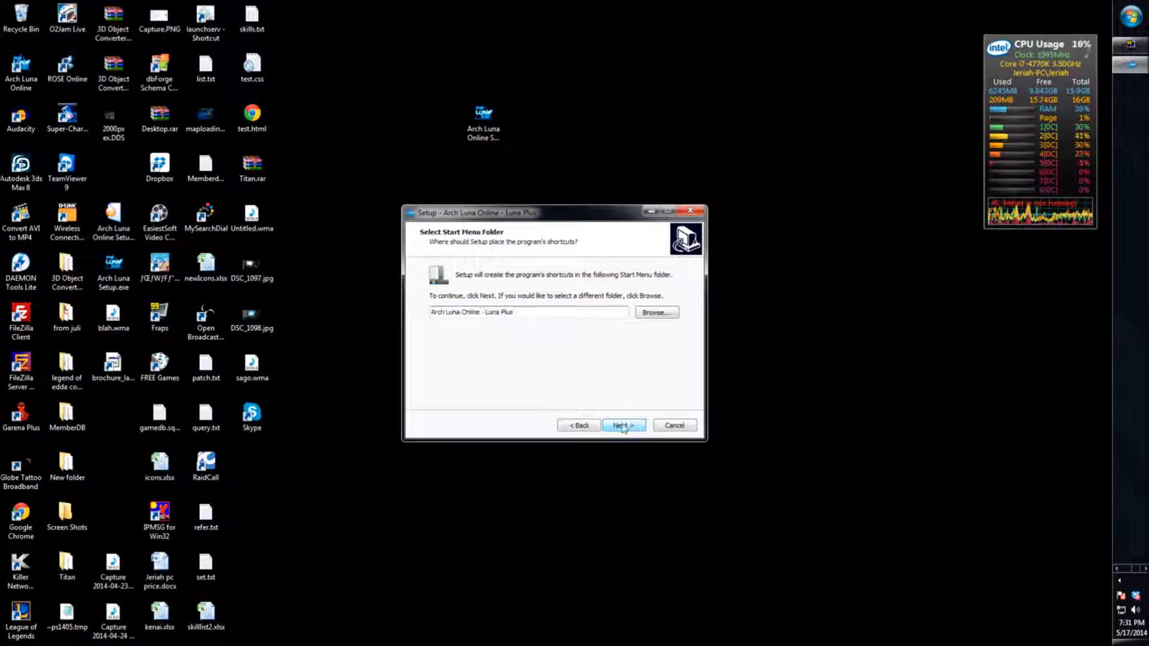
Step: Keep the default shortcuts folder and desktop icon, then start the installation
{"action": "left_click", "coordinate": [622, 424]}
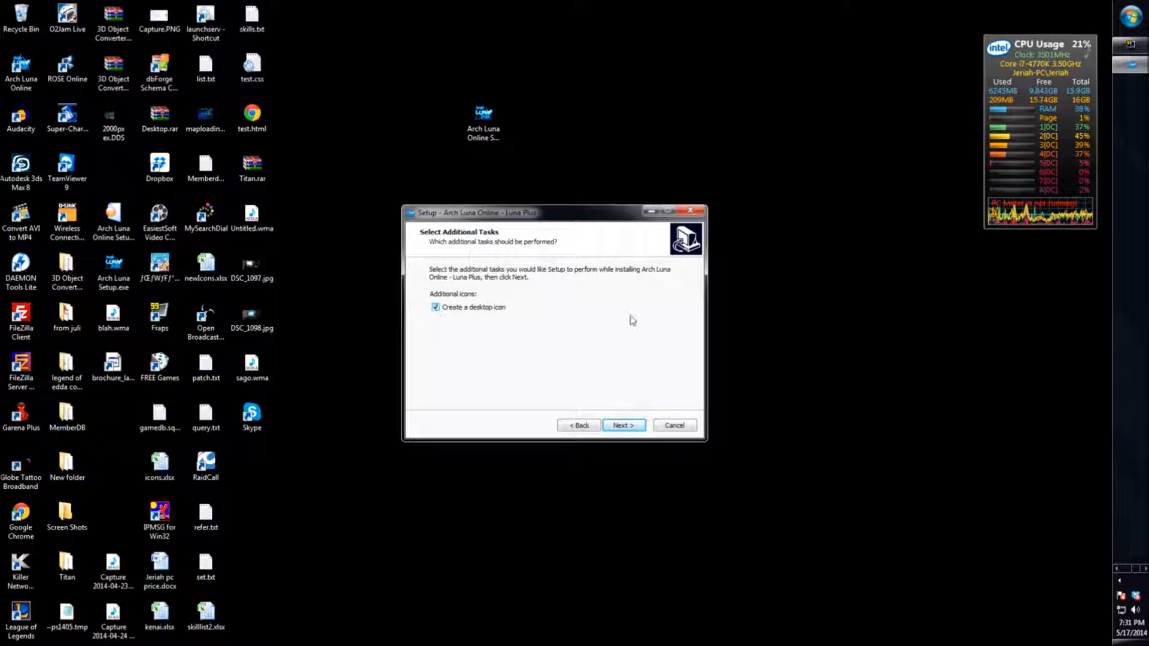
{"action": "left_click", "coordinate": [623, 425]}
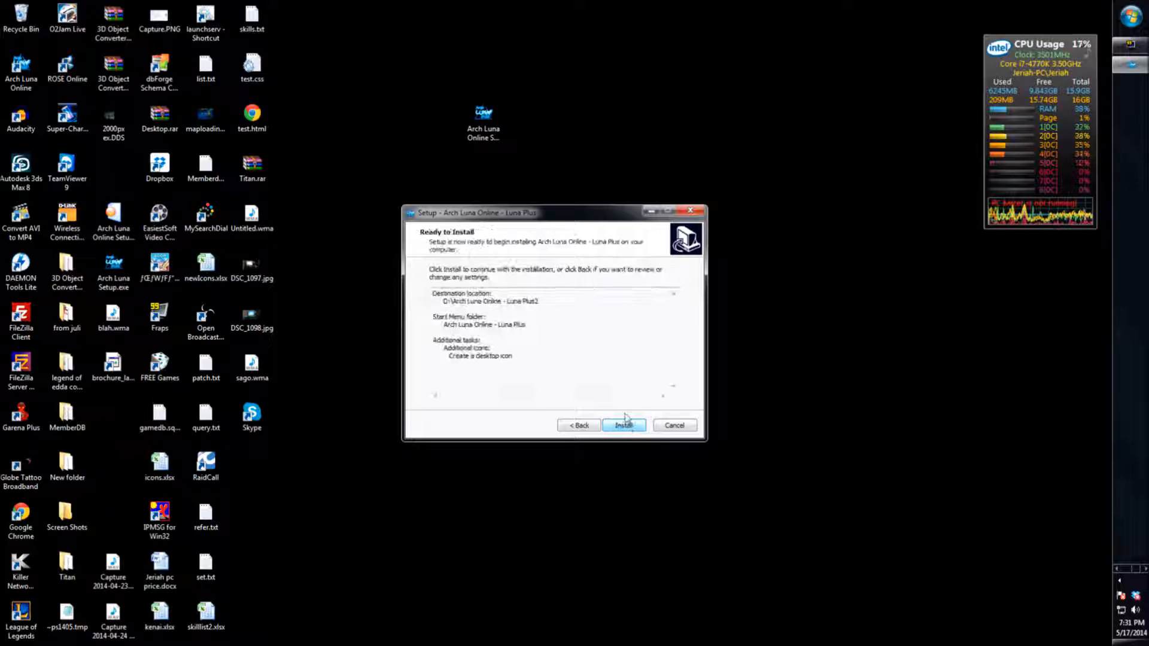
{"action": "left_click", "coordinate": [623, 425]}
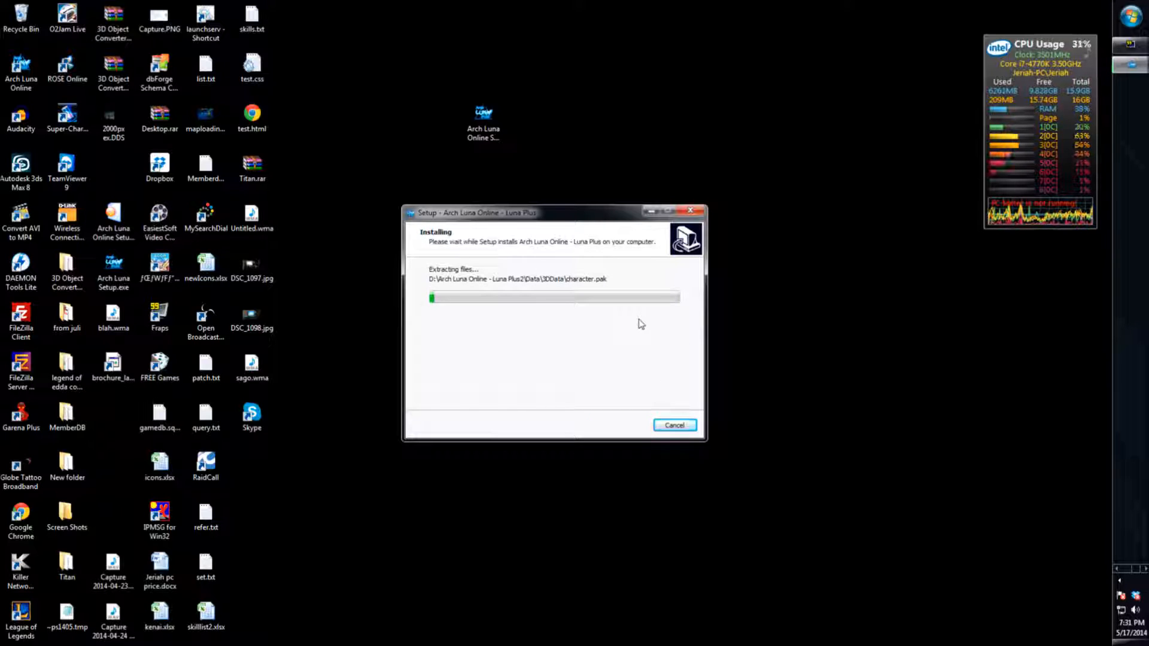
{"action": "mouse_move", "coordinate": [429, 371]}
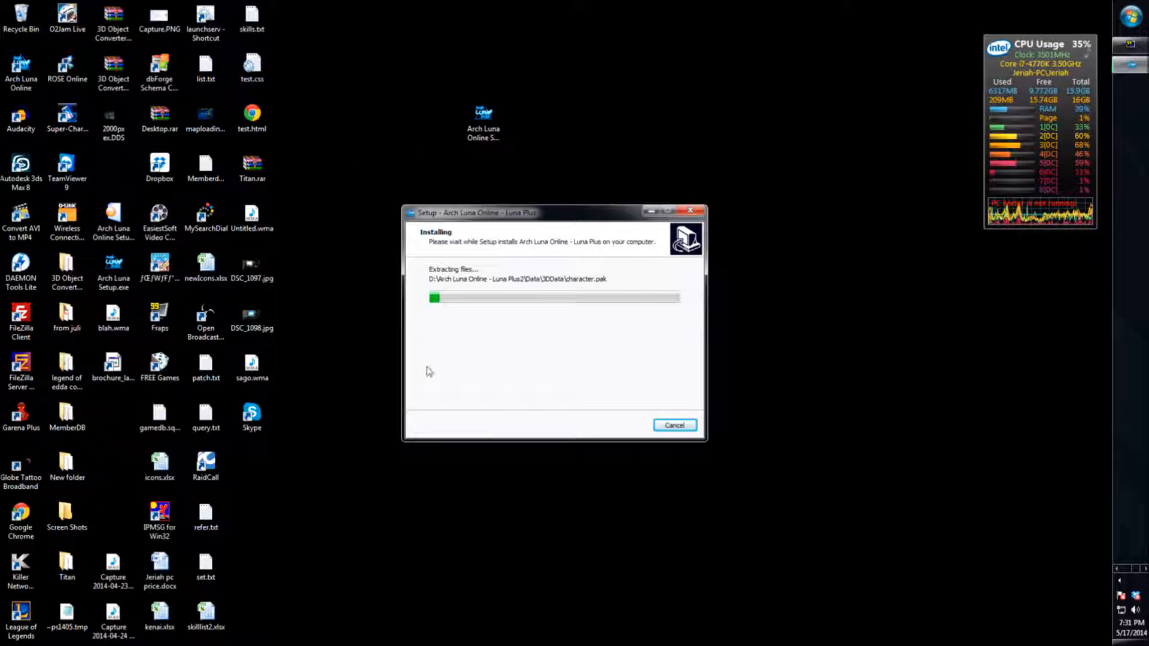
{"action": "mouse_move", "coordinate": [1087, 323]}
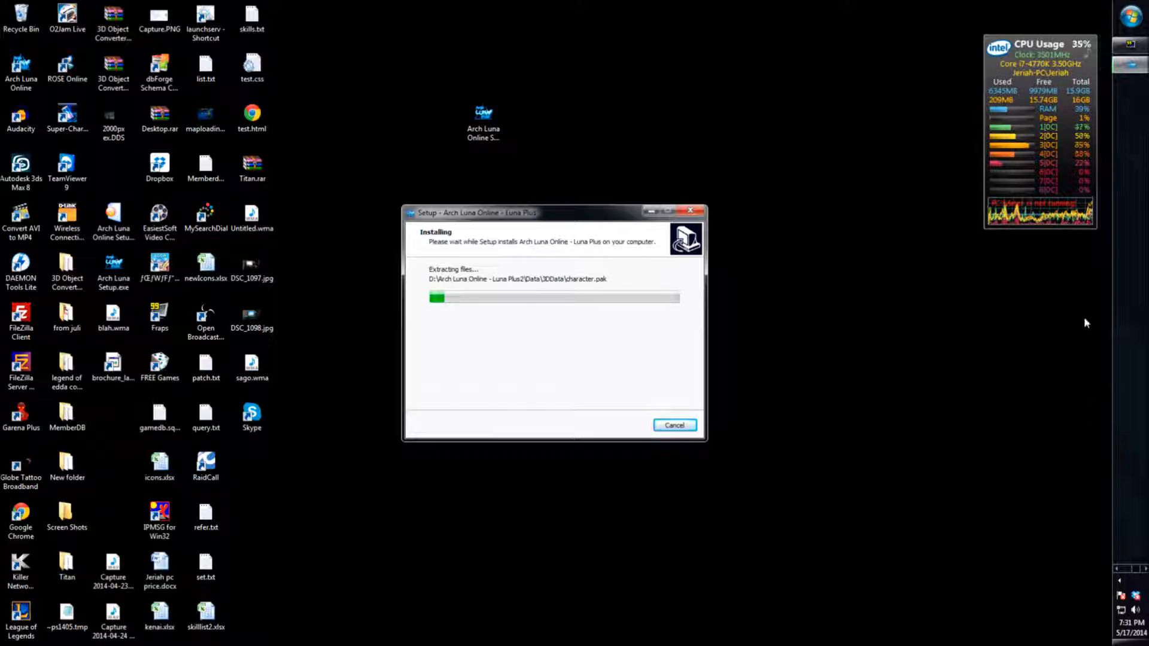
{"action": "mouse_move", "coordinate": [823, 326]}
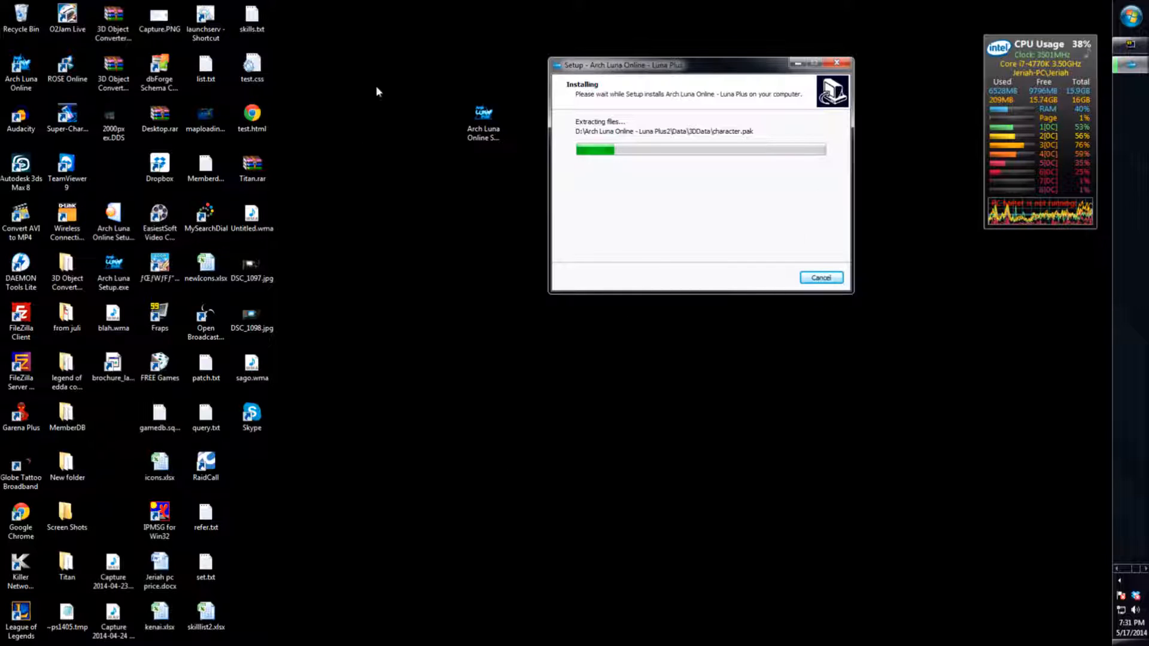
{"action": "mouse_move", "coordinate": [779, 364]}
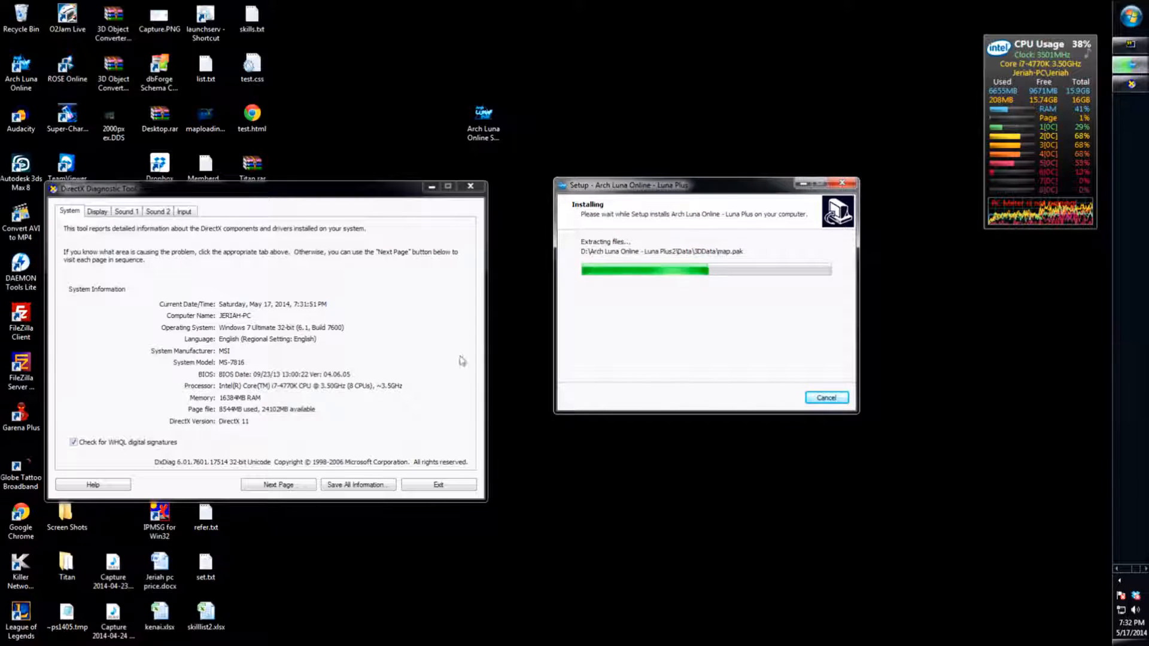
{"action": "mouse_move", "coordinate": [603, 424]}
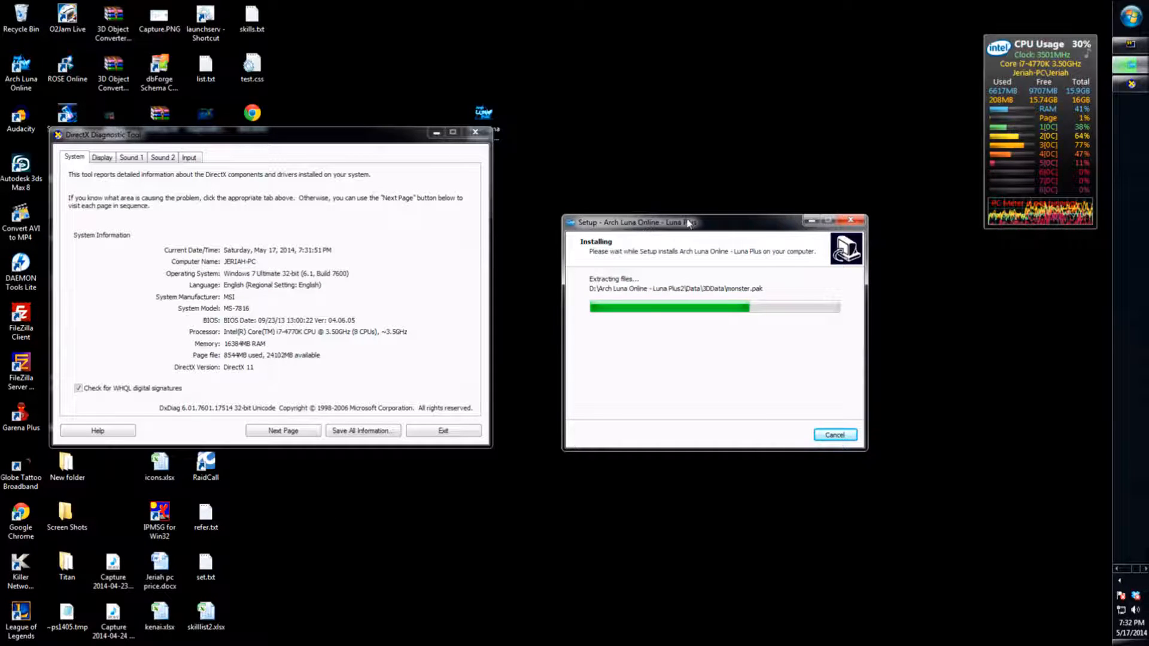
{"action": "mouse_move", "coordinate": [557, 290]}
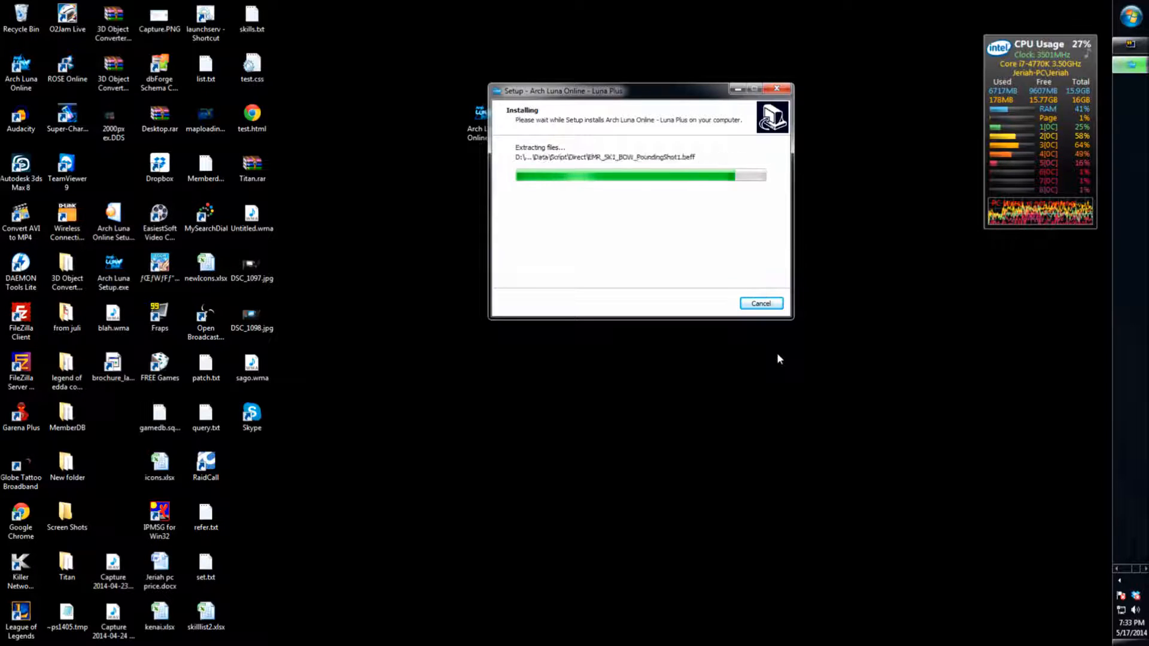
{"action": "mouse_move", "coordinate": [805, 352]}
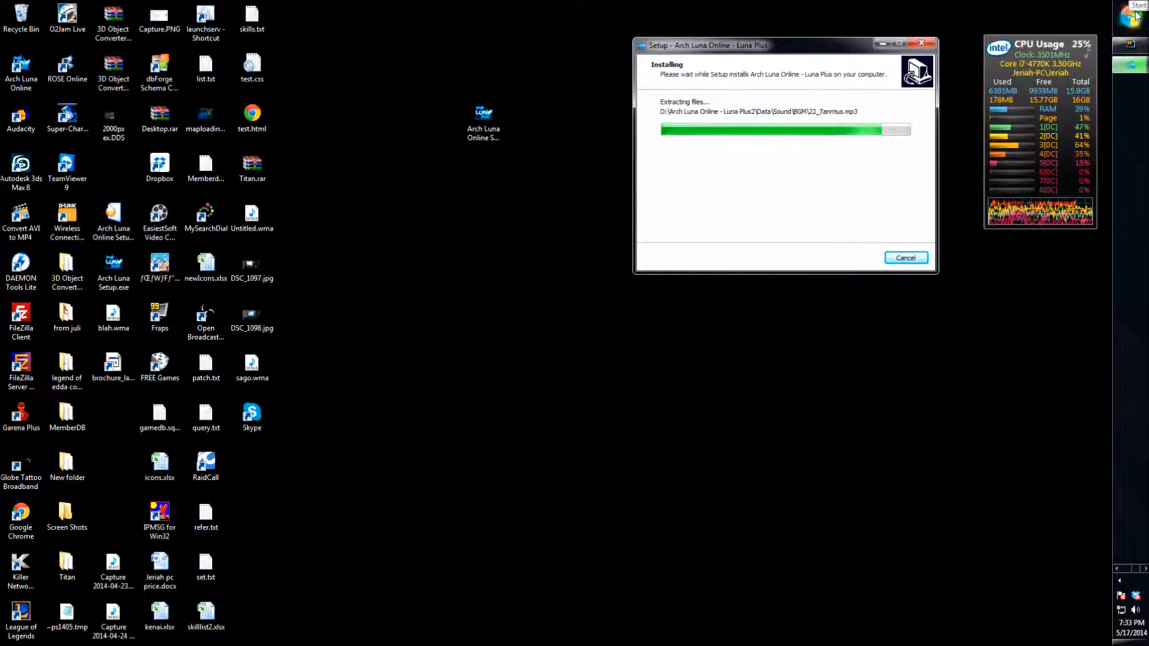
{"action": "left_click", "coordinate": [1133, 15]}
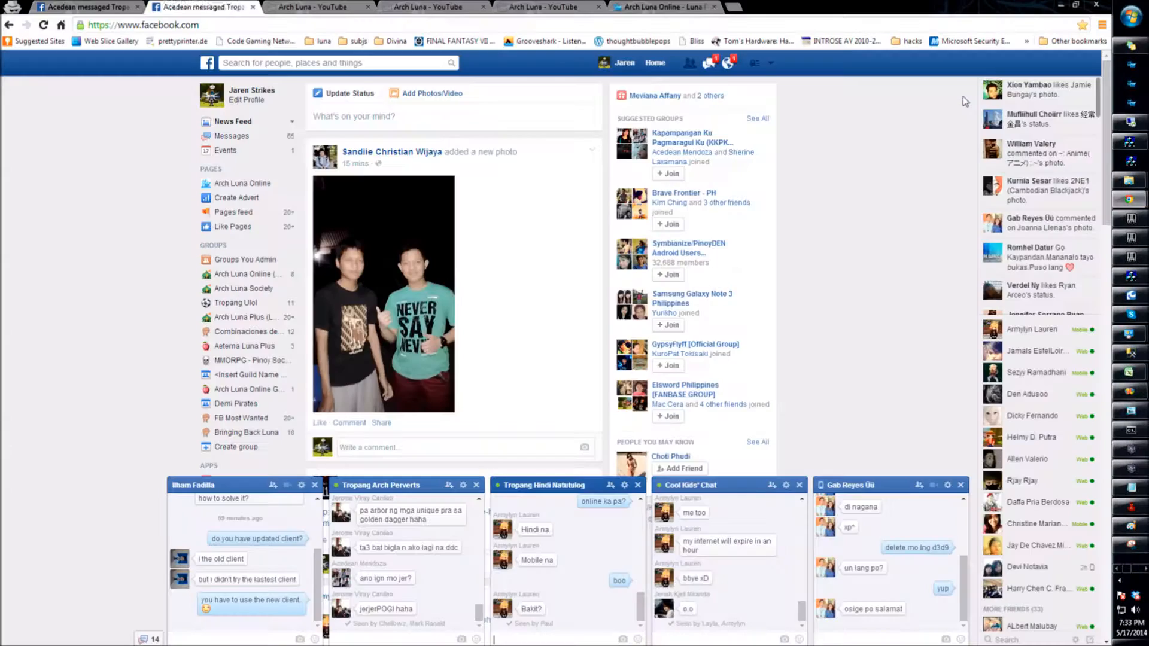
Step: Visit archluna.net's download page and download the full game client from mirror 1
{"action": "type", "text": "archluna.net"}
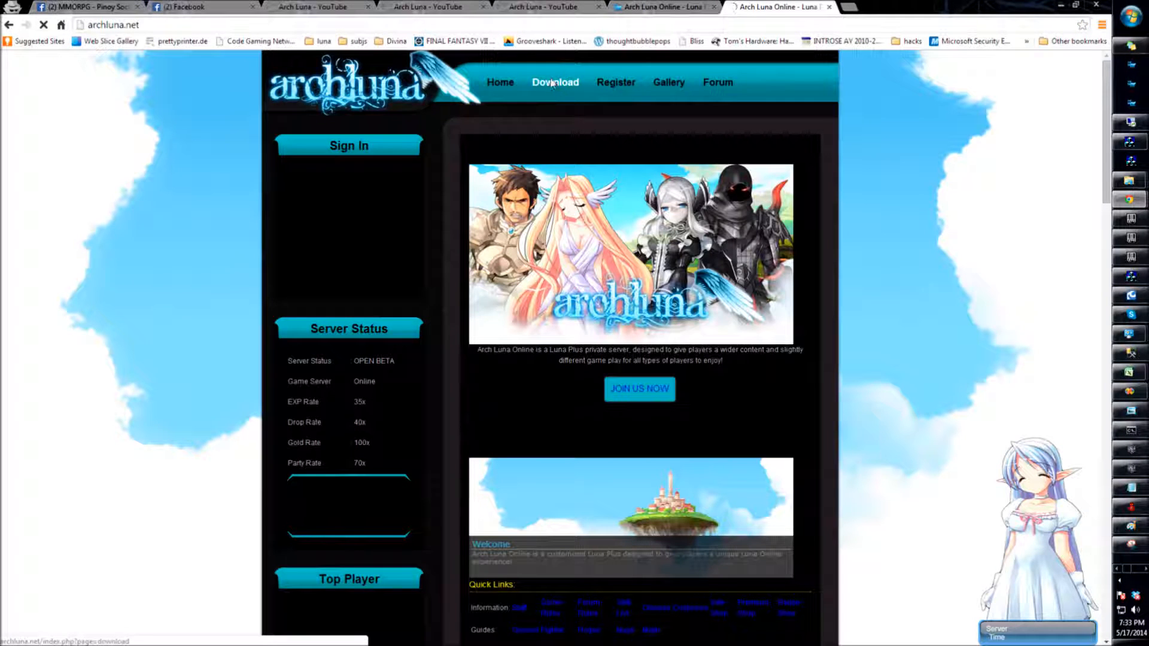
{"action": "left_click", "coordinate": [554, 83]}
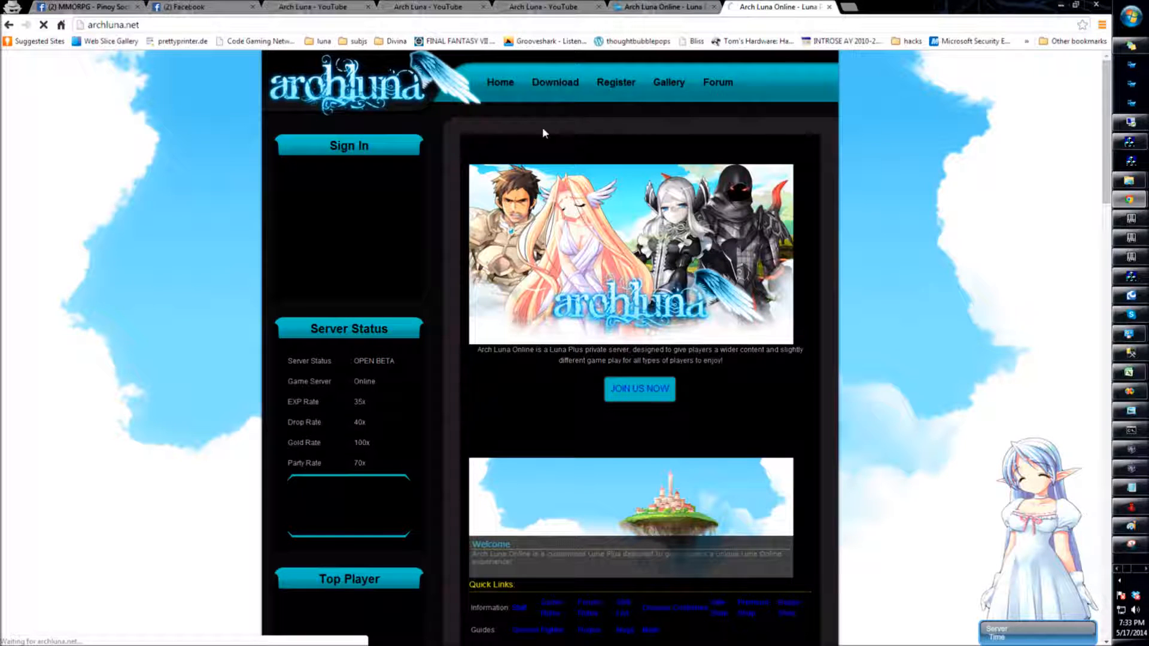
{"action": "left_click", "coordinate": [554, 83]}
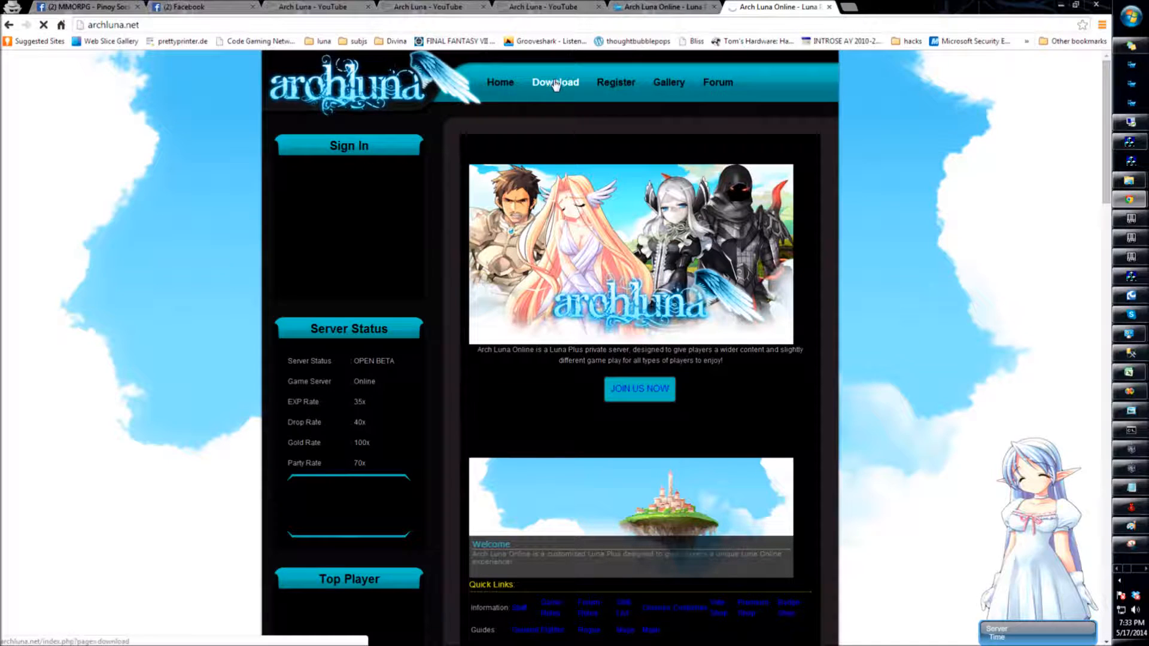
{"action": "left_click", "coordinate": [555, 82]}
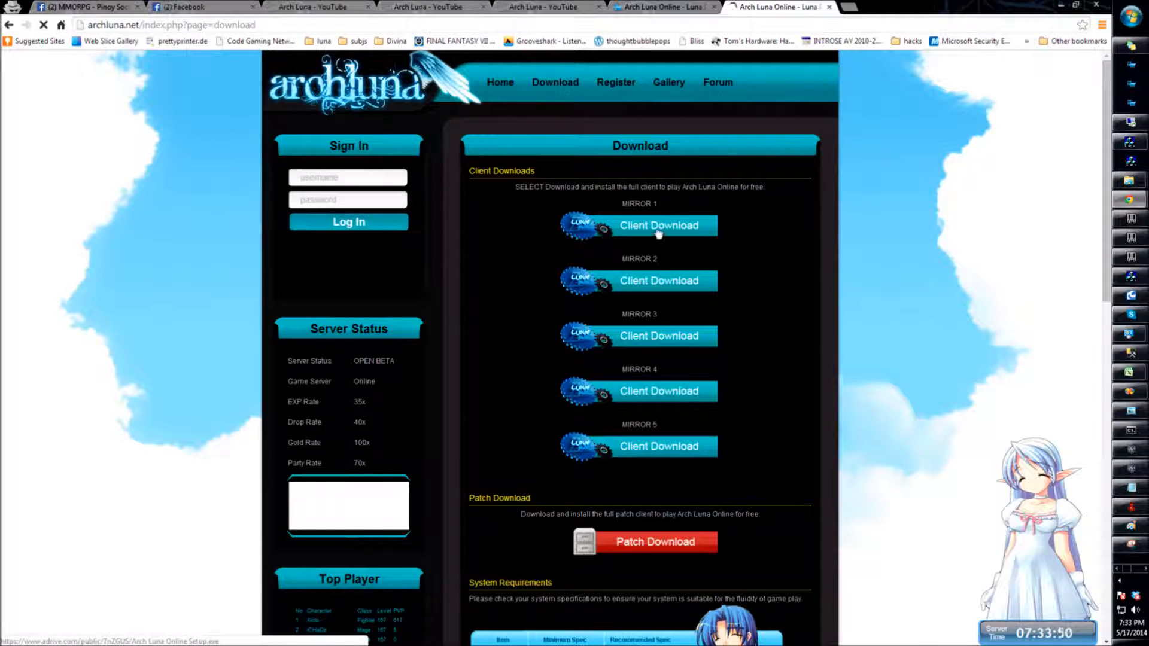
{"action": "left_click", "coordinate": [657, 226]}
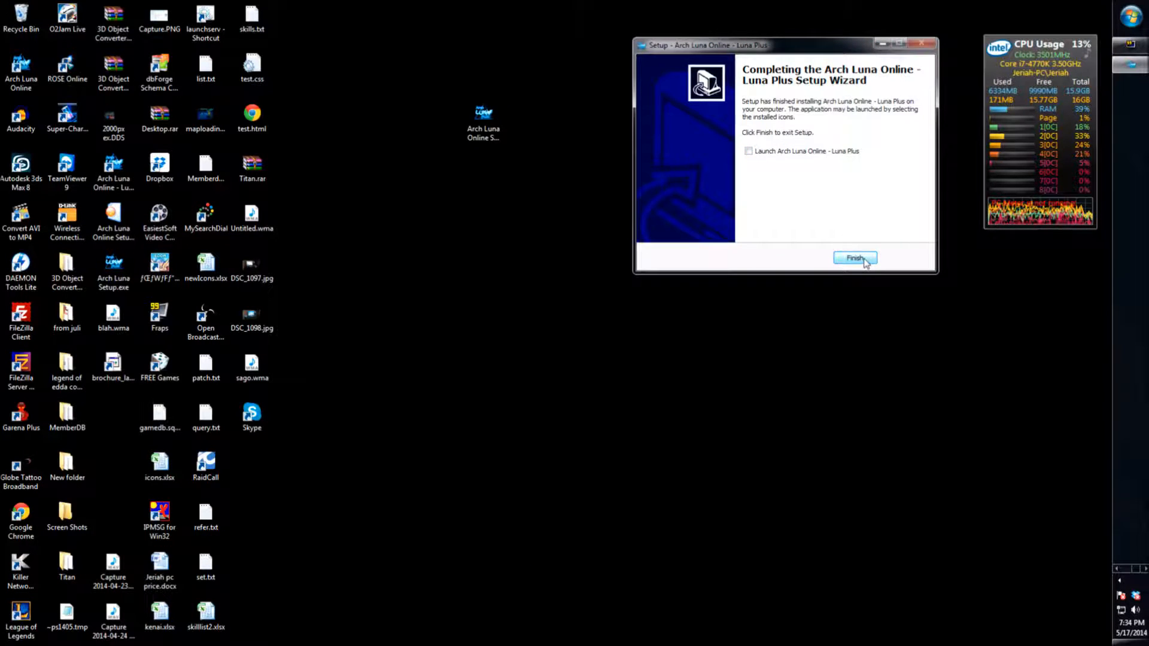
Step: Close the finished installer, then delete d3d9.dll from D:\Arch Luna Online - Luna Plus2
{"action": "left_click", "coordinate": [855, 259]}
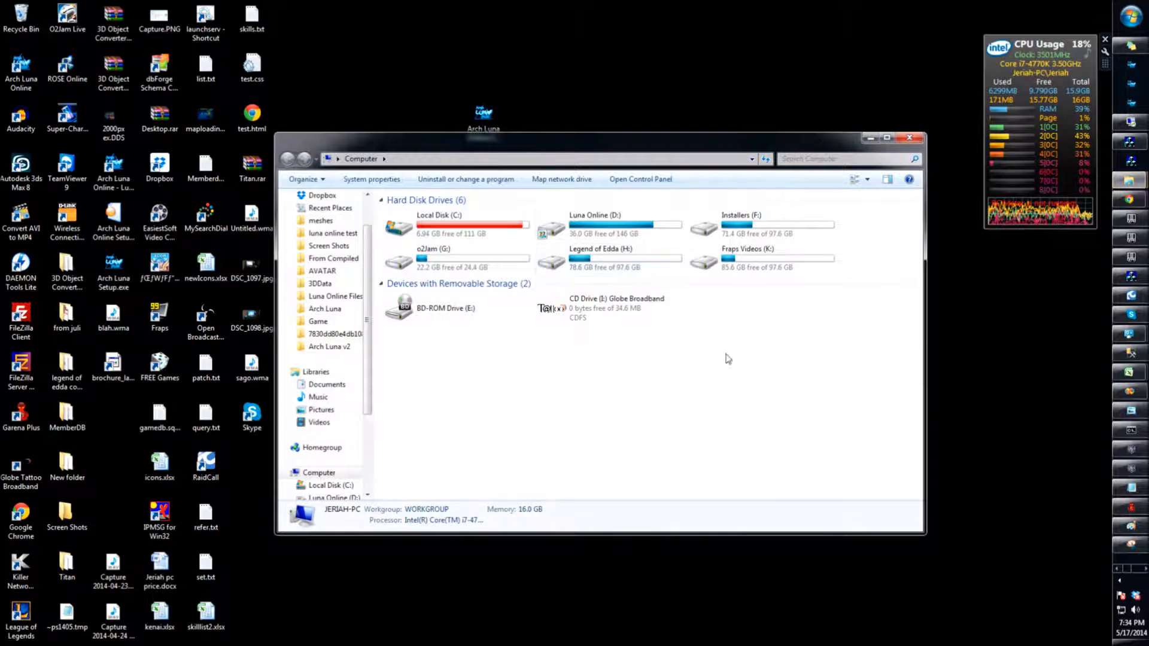
{"action": "double_click", "coordinate": [594, 214]}
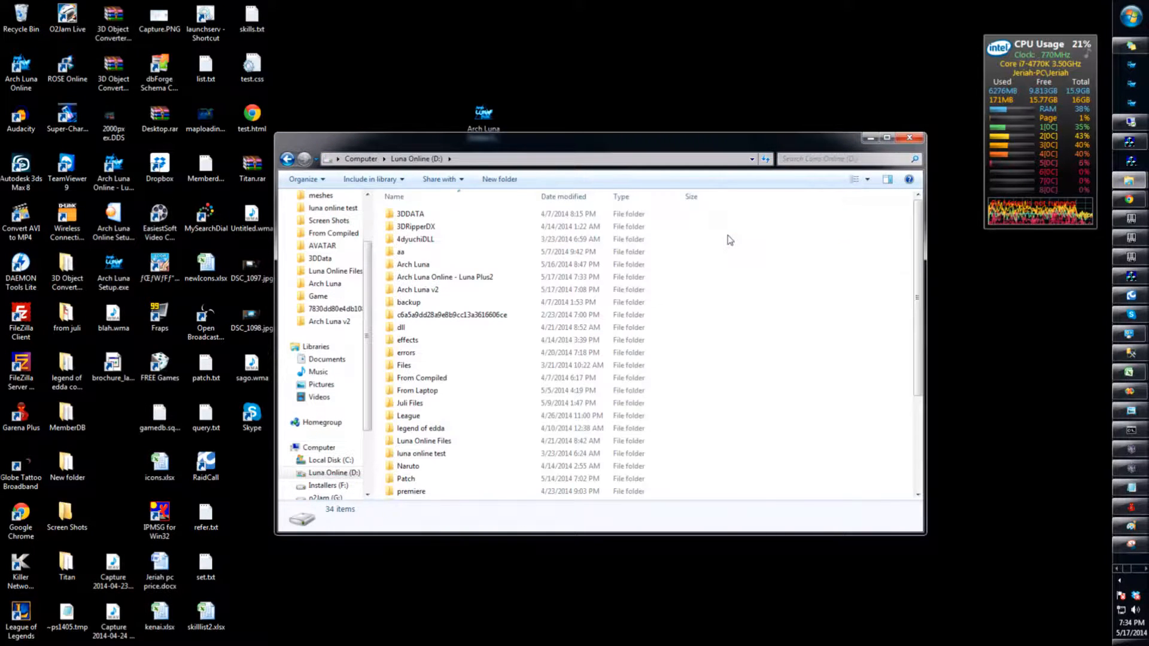
{"action": "left_click", "coordinate": [445, 276]}
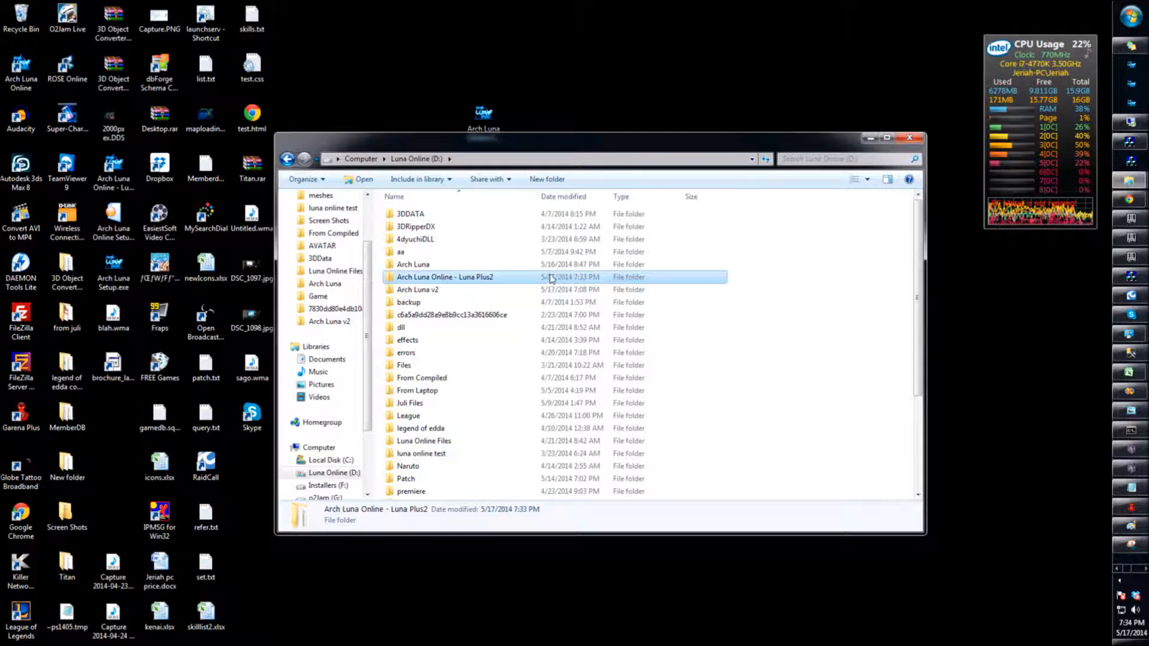
{"action": "double_click", "coordinate": [445, 276]}
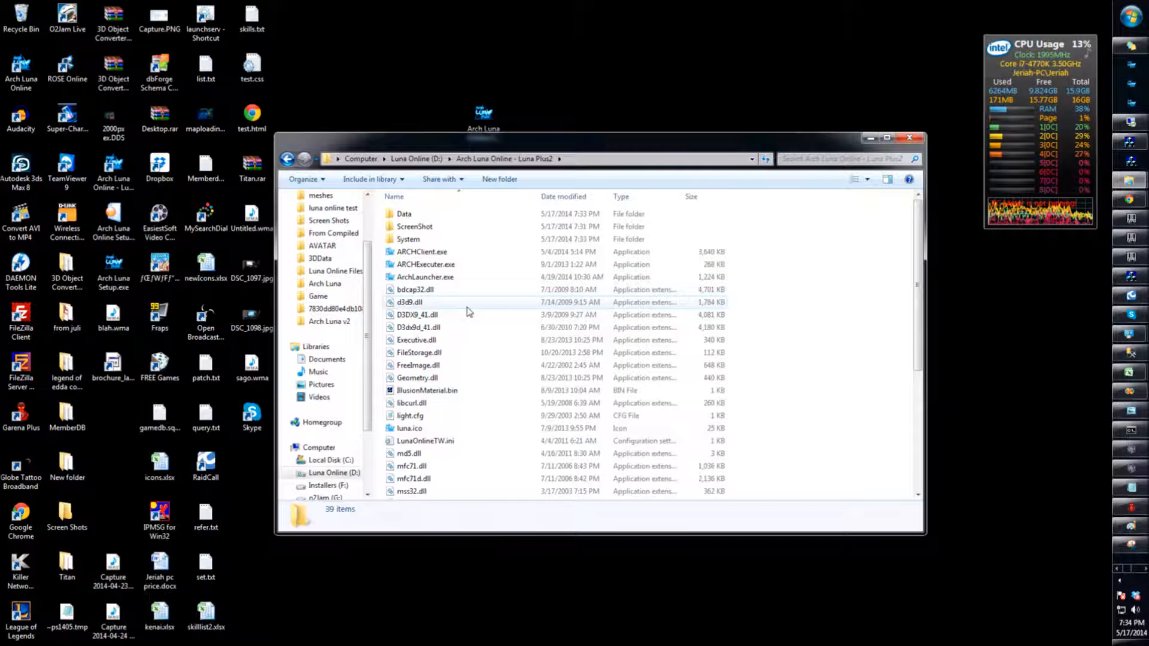
{"action": "left_click", "coordinate": [410, 301]}
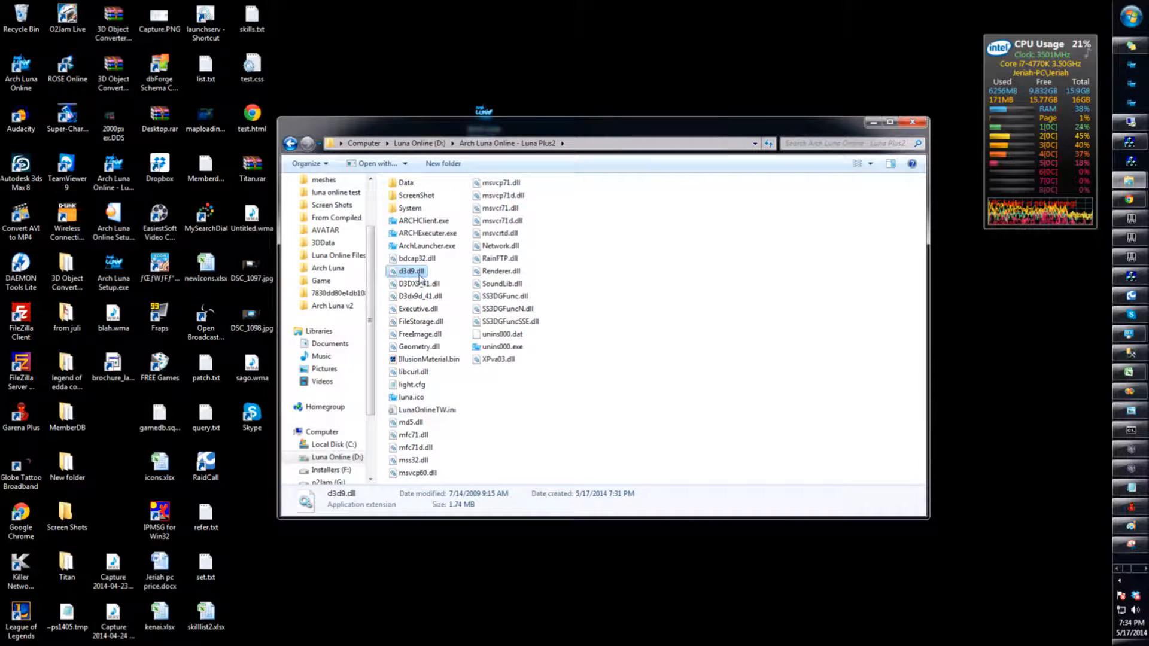
{"action": "left_click", "coordinate": [866, 164]}
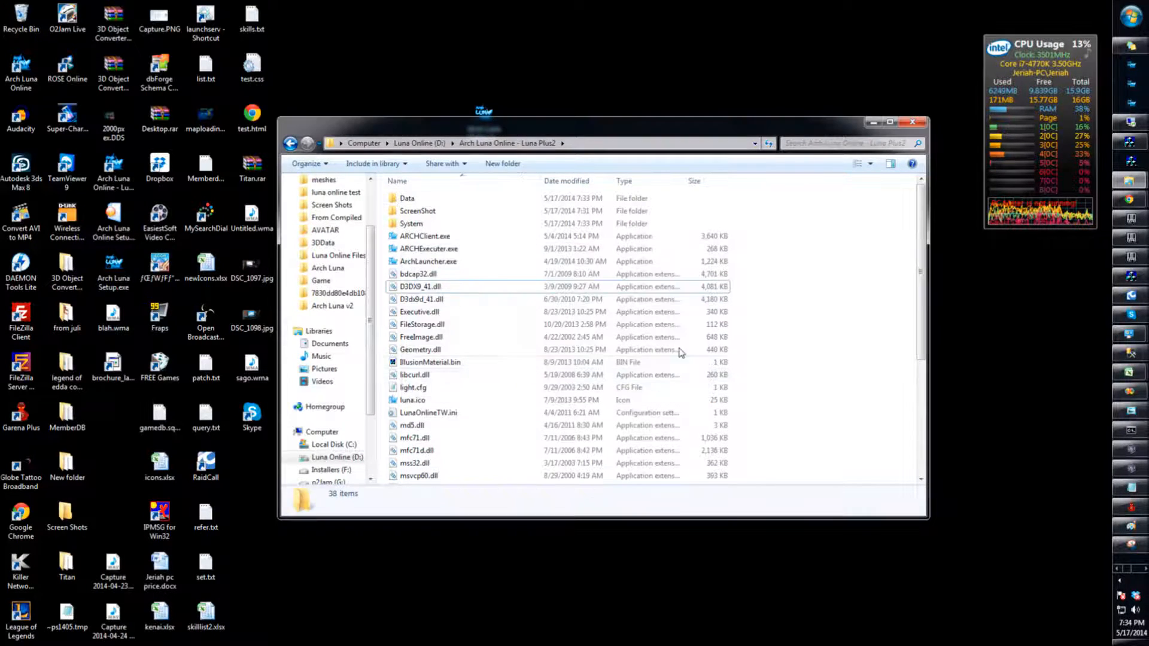
Step: Review ArchLauncher.exe's Compatibility properties without changing anything
{"action": "left_click", "coordinate": [428, 262]}
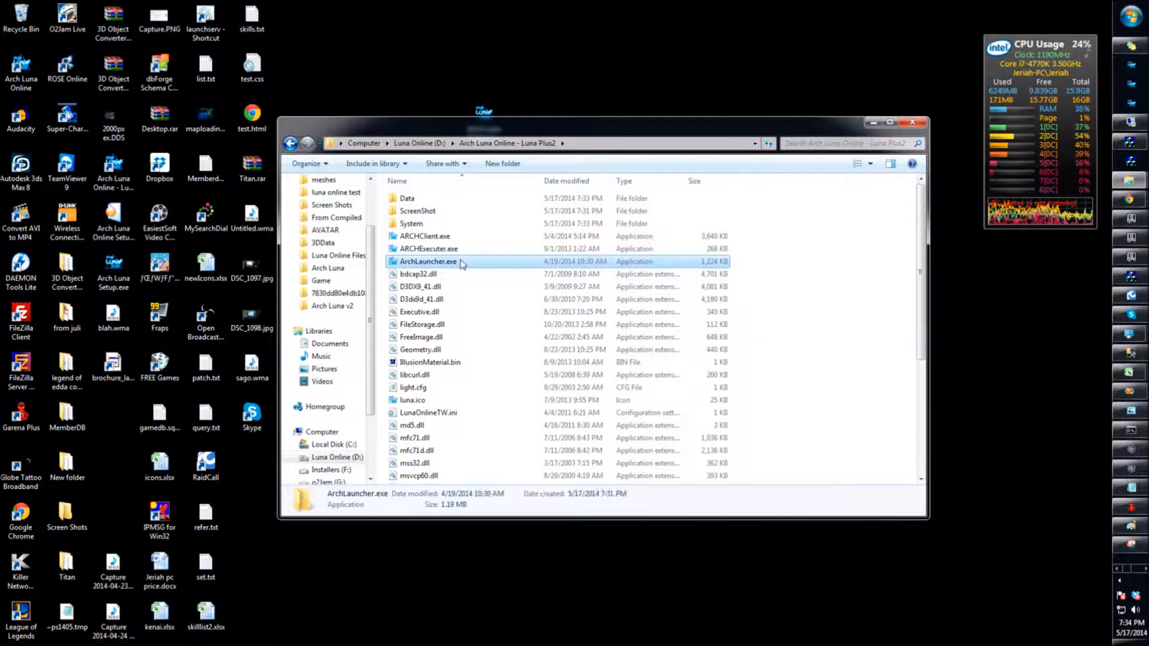
{"action": "right_click", "coordinate": [428, 263]}
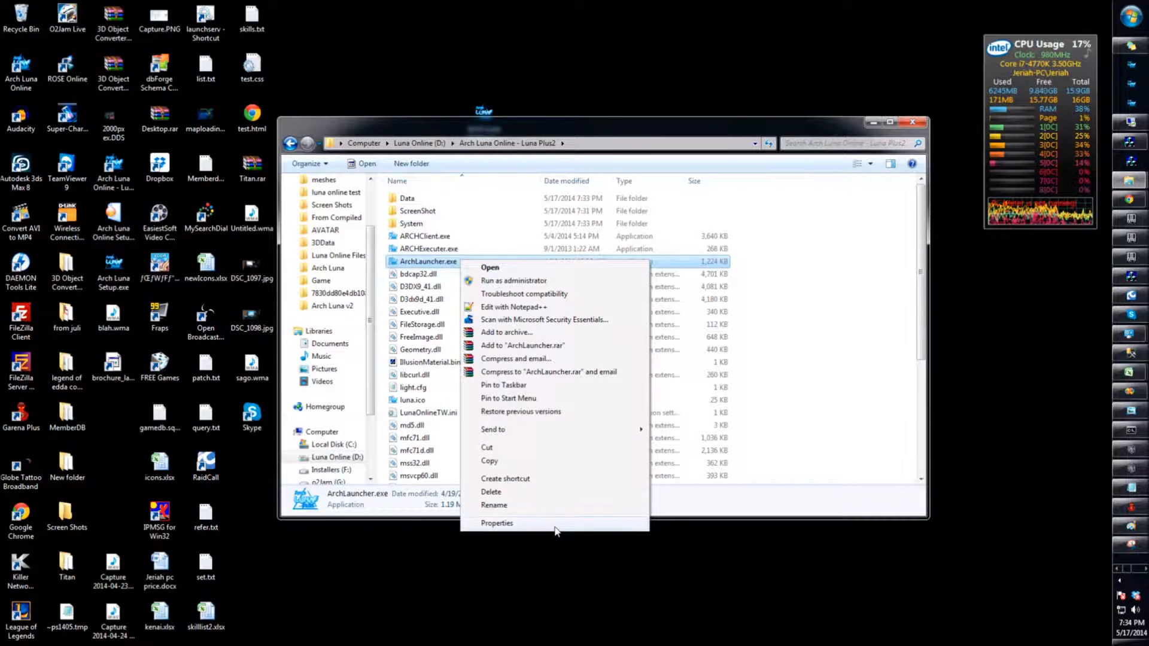
{"action": "left_click", "coordinate": [497, 523]}
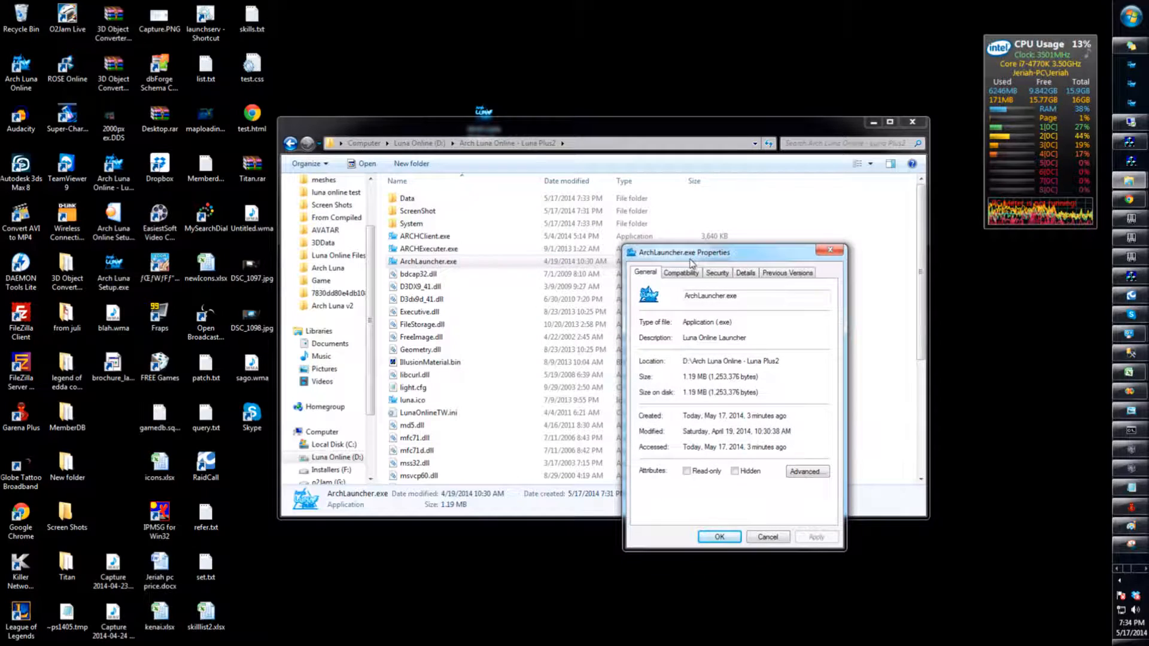
{"action": "left_click", "coordinate": [680, 273]}
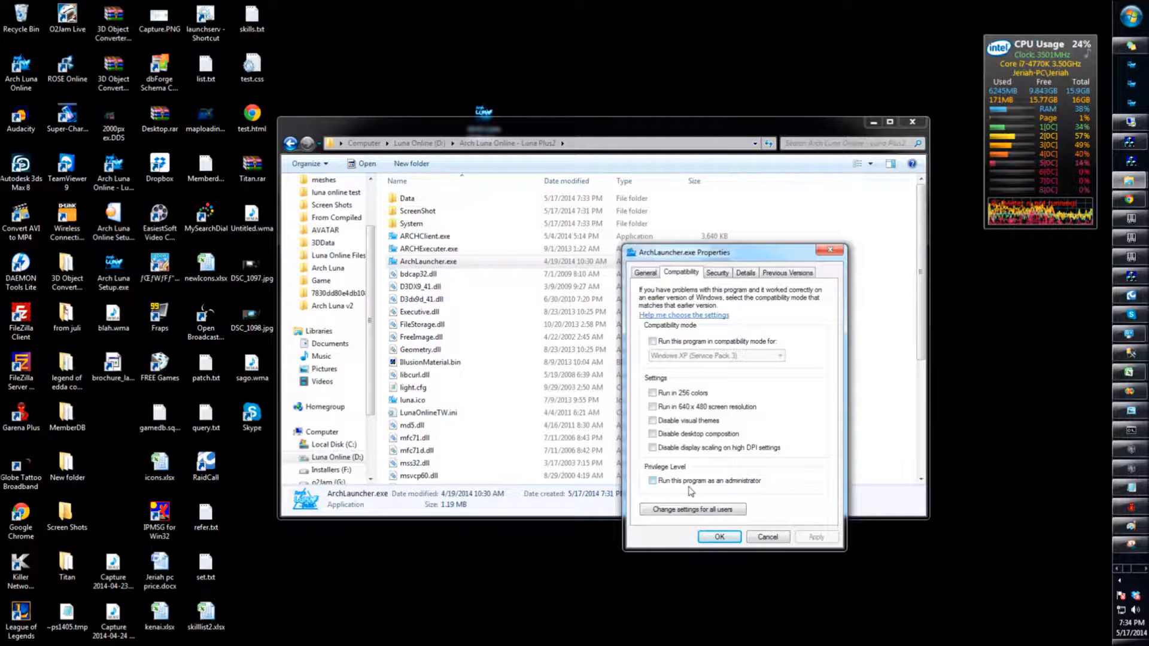
{"action": "left_click", "coordinate": [653, 481]}
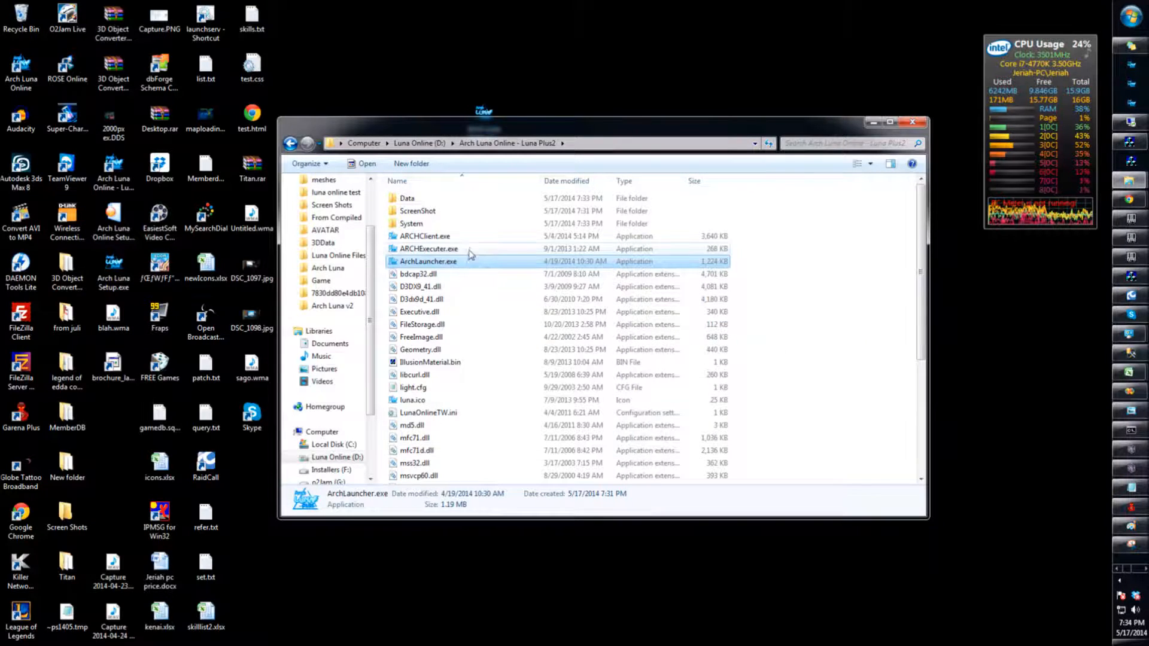
Step: Set ARCHClient.exe to Windows XP (SP3) compatibility mode and Run as administrator, and confirm
{"action": "right_click", "coordinate": [424, 235]}
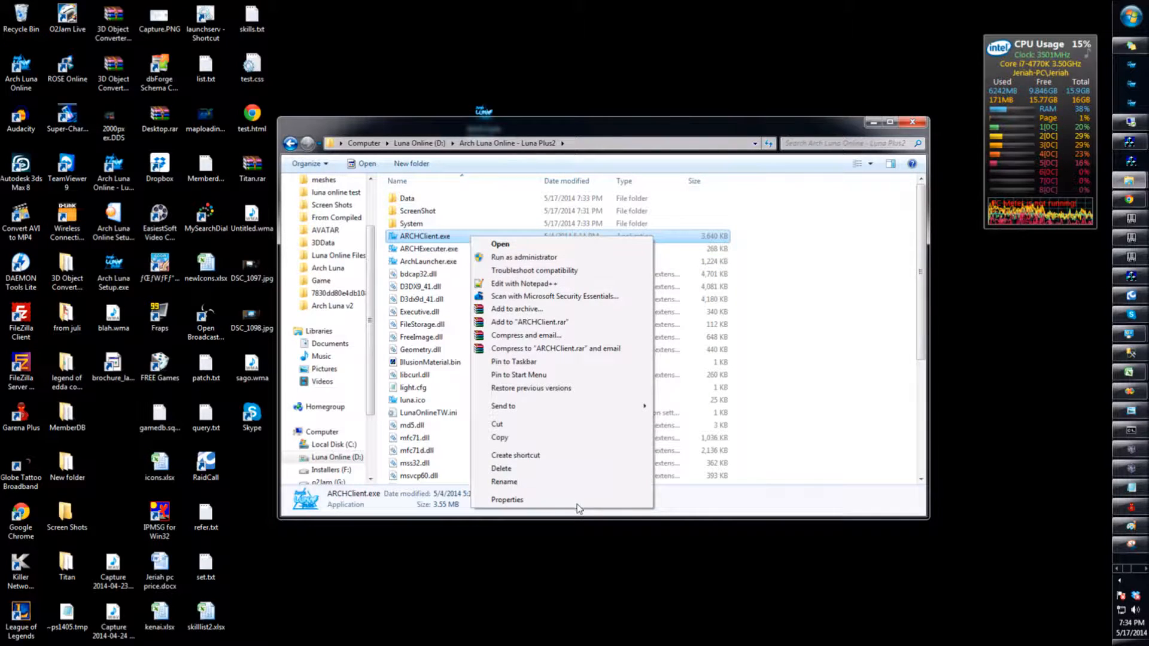
{"action": "left_click", "coordinate": [508, 500]}
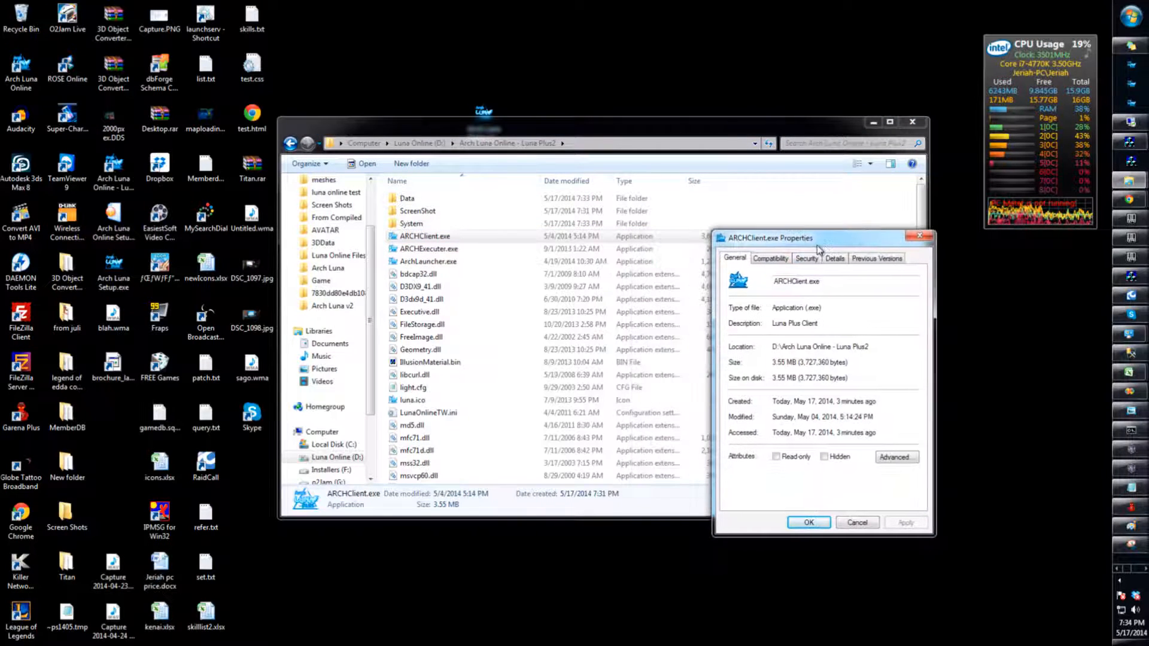
{"action": "left_click", "coordinate": [769, 259]}
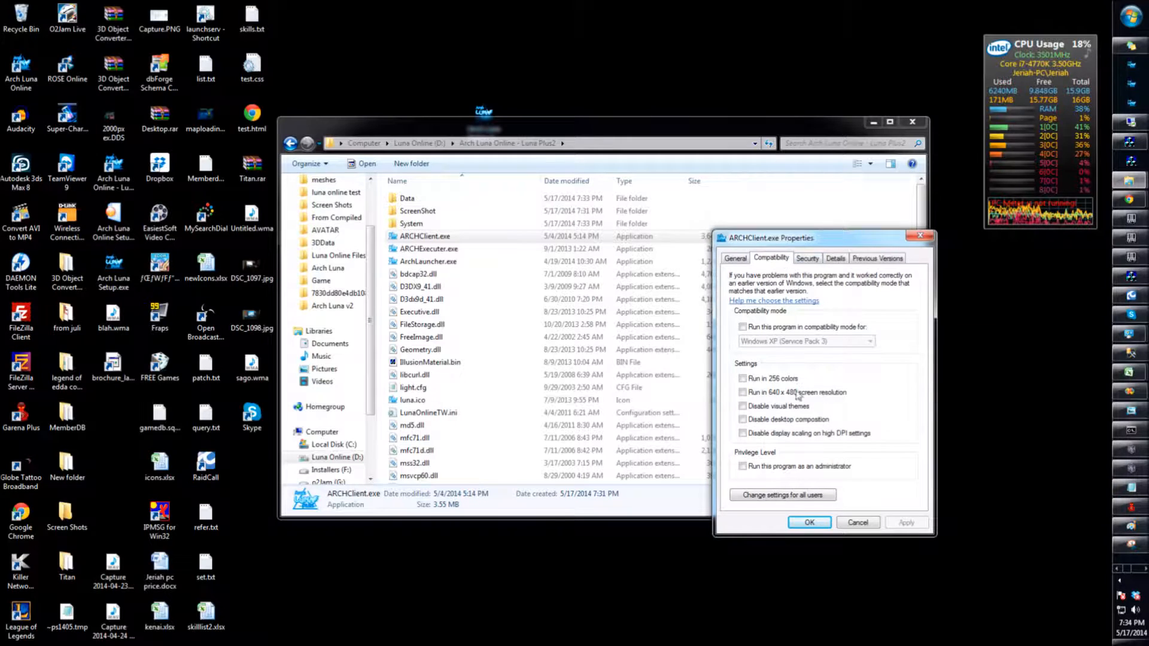
{"action": "left_click", "coordinate": [742, 466]}
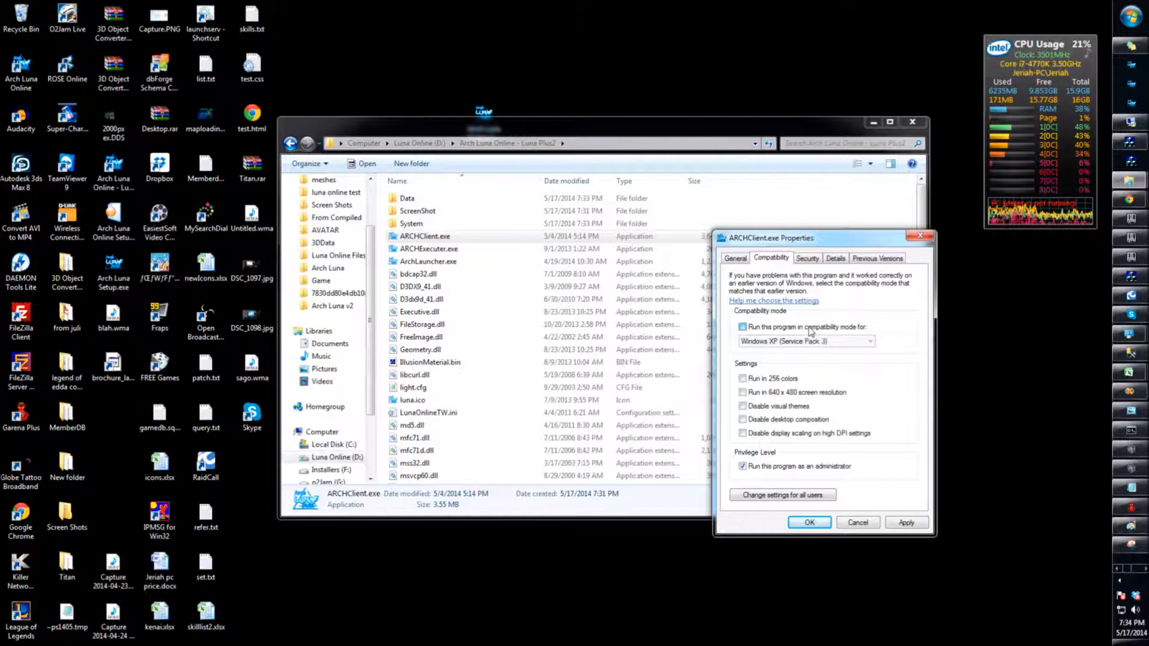
{"action": "left_click", "coordinate": [869, 341]}
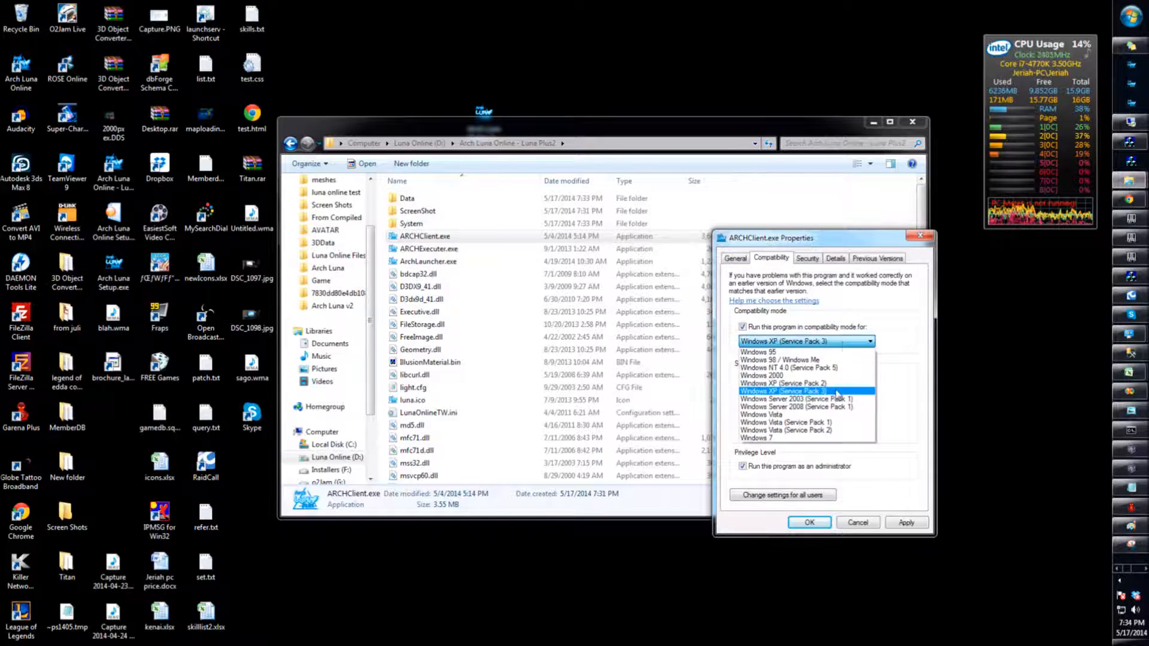
{"action": "mouse_move", "coordinate": [805, 383]}
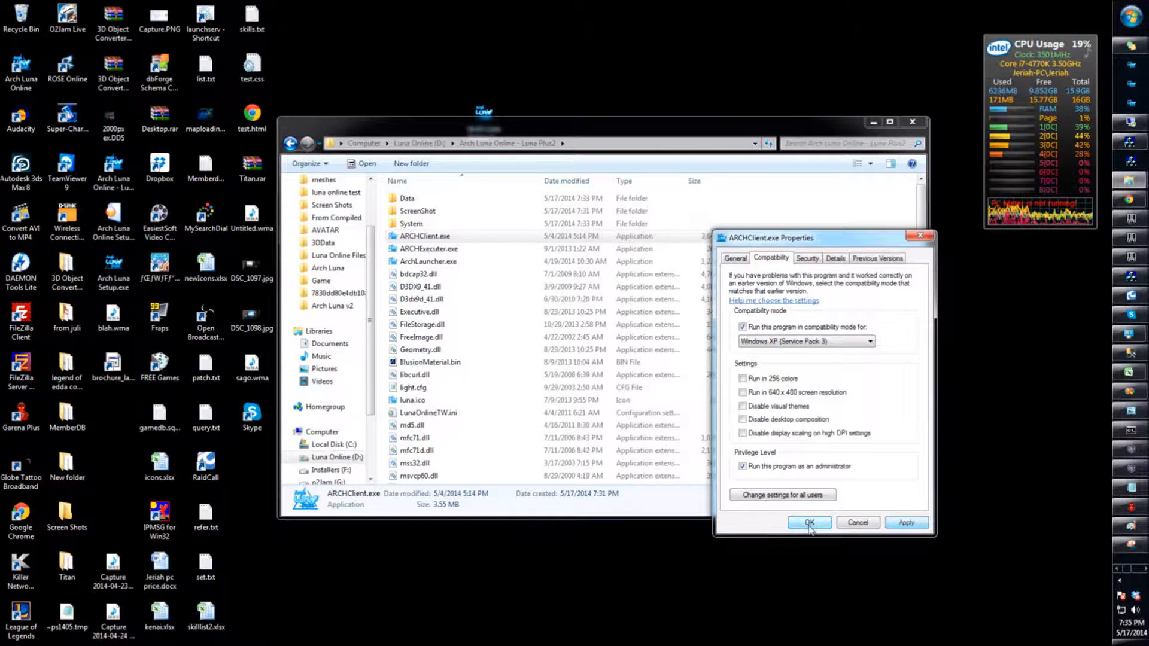
{"action": "left_click", "coordinate": [809, 523]}
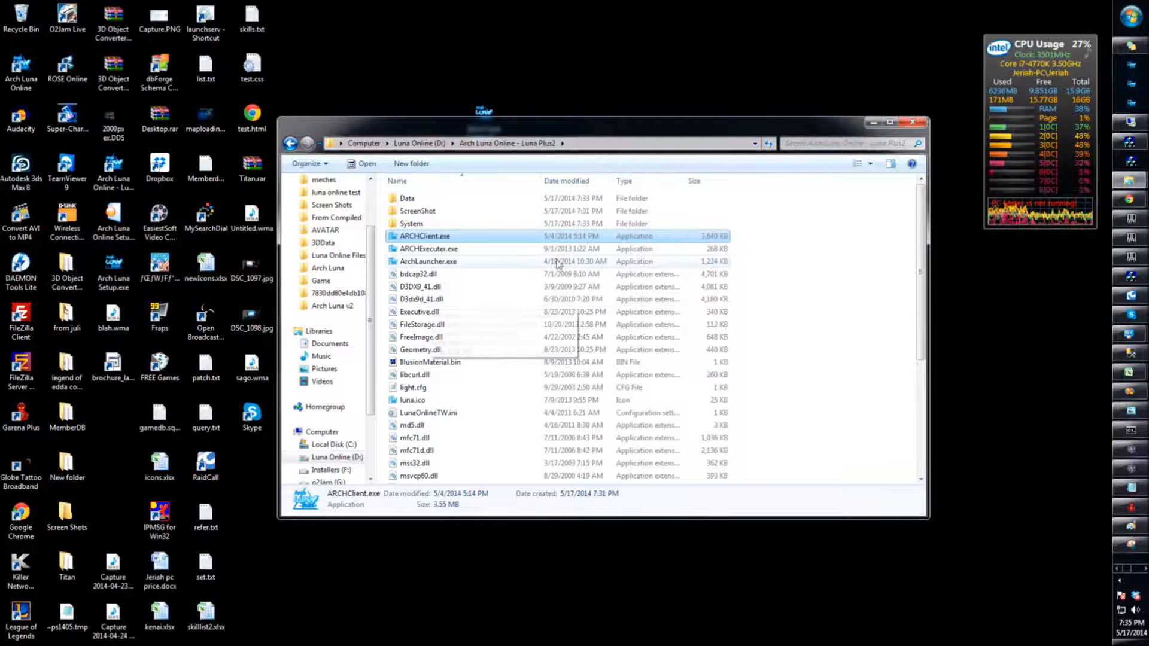
Step: Start ArchLauncher.exe so the Arch Luna Plus launcher loads and patches the game files
{"action": "left_click", "coordinate": [428, 262]}
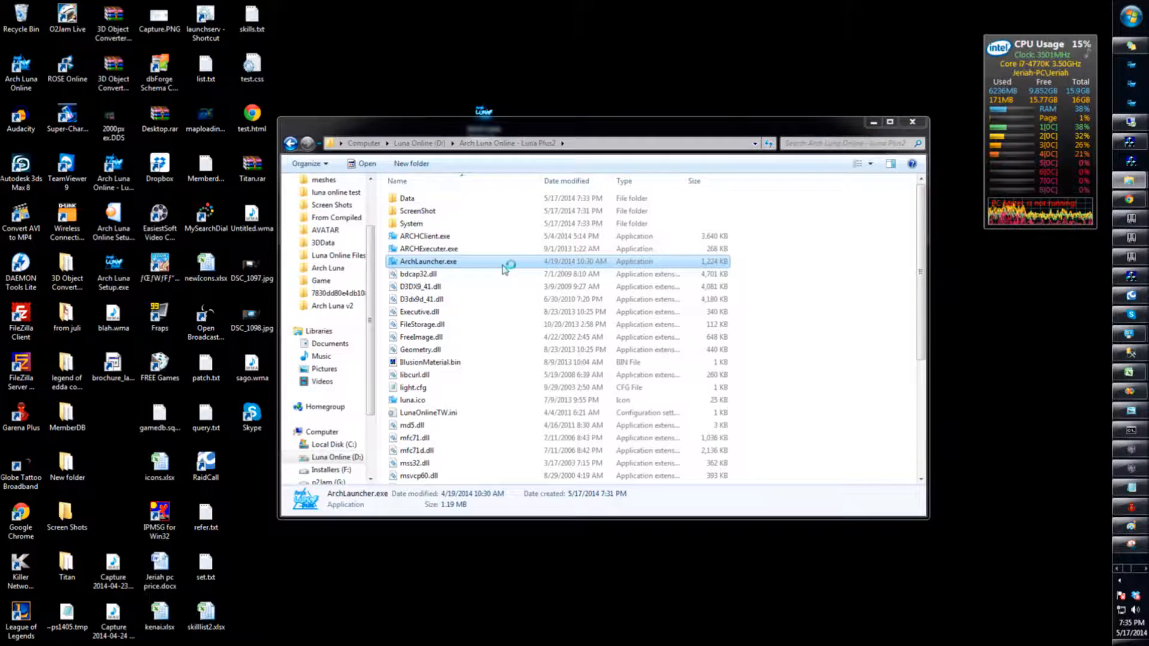
{"action": "double_click", "coordinate": [429, 262]}
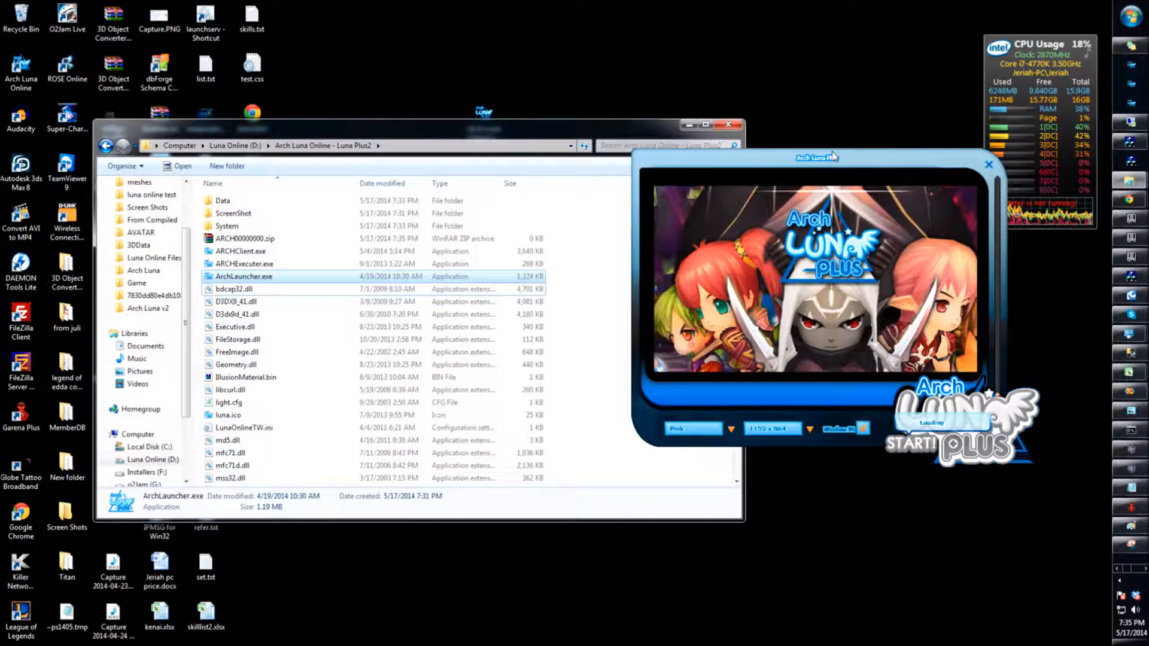
{"action": "left_click", "coordinate": [237, 352]}
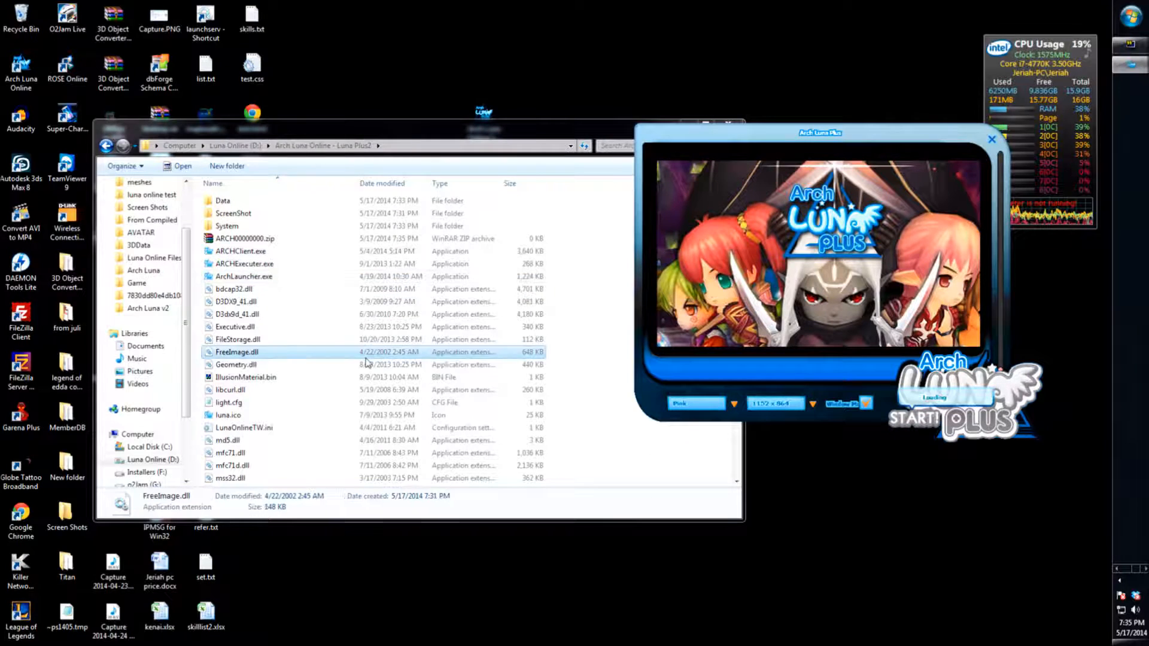
{"action": "scroll", "scroll_direction": "down", "scroll_amount": 3}
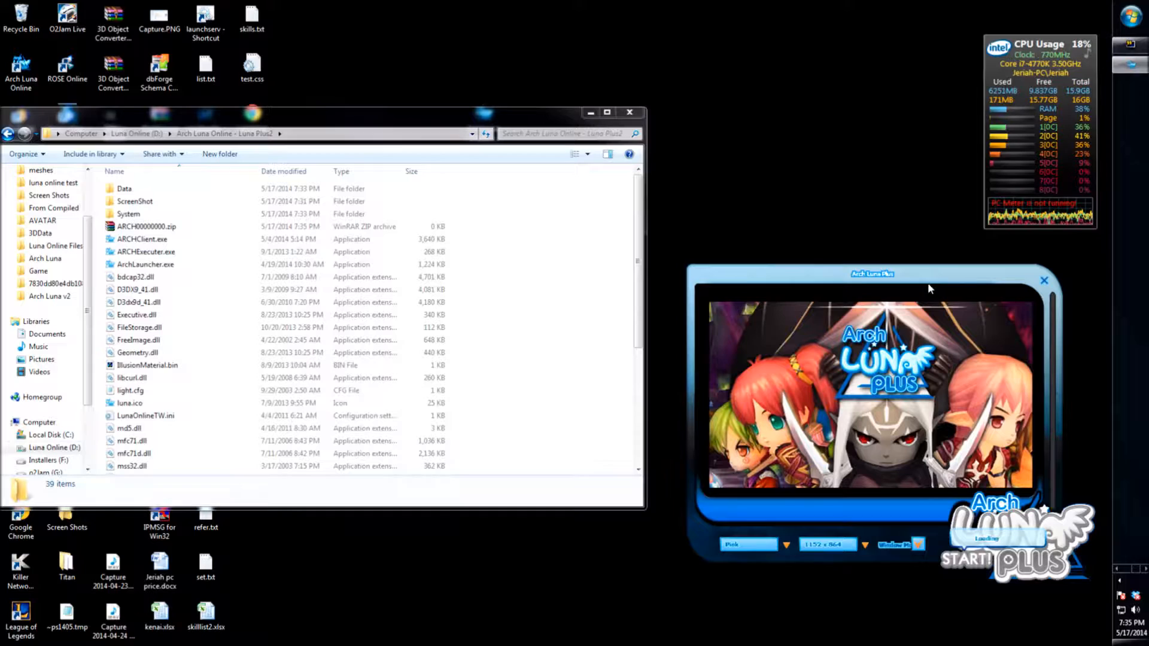
{"action": "mouse_move", "coordinate": [742, 272]}
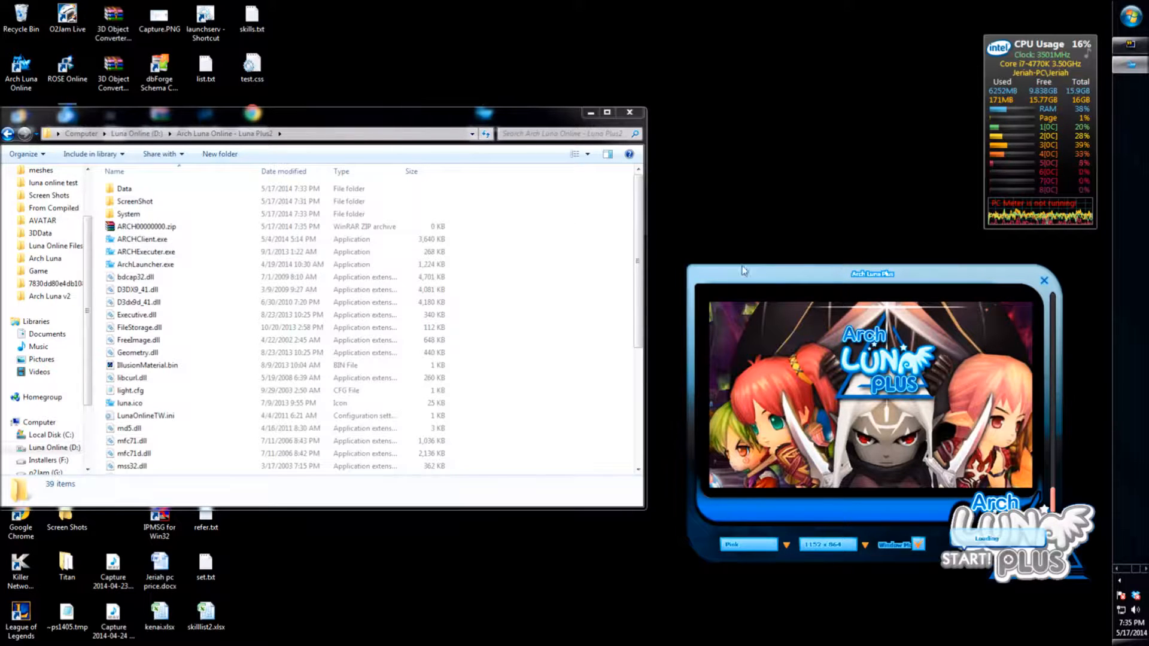